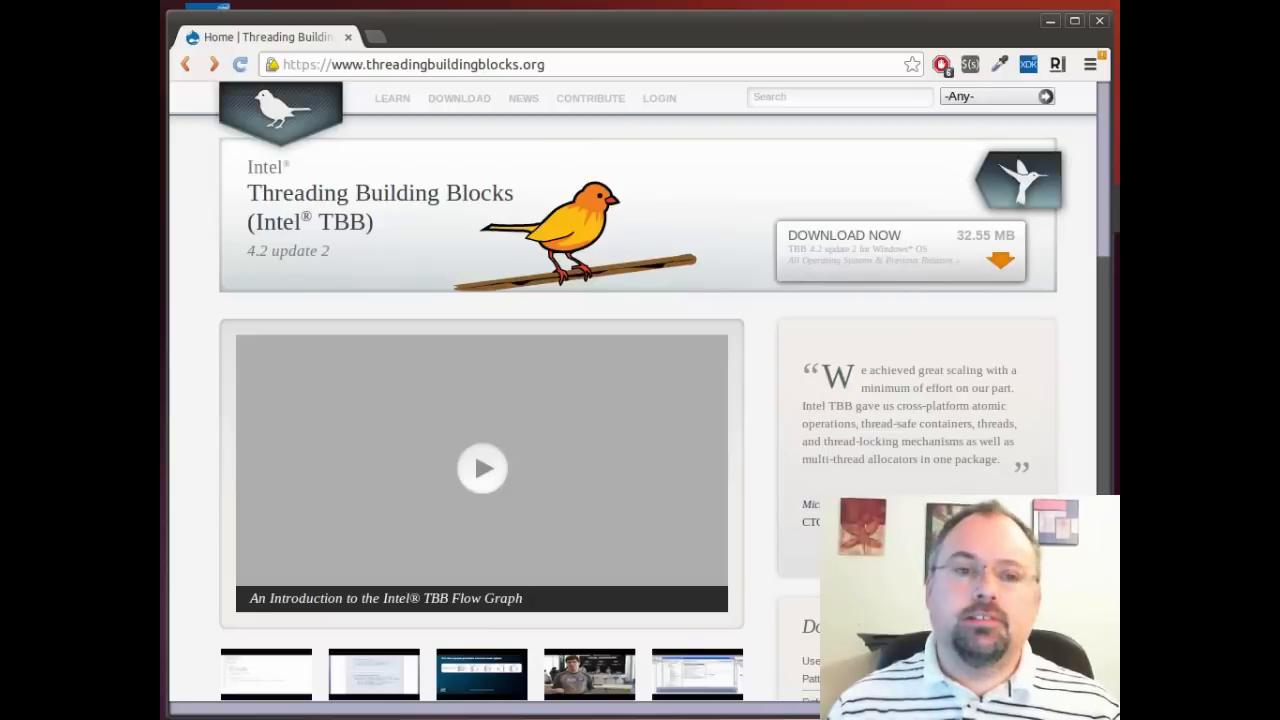
Reach Download > Stable Releases and copy the Linux link address for TBB 4.2 update 2
left_click(392, 96)
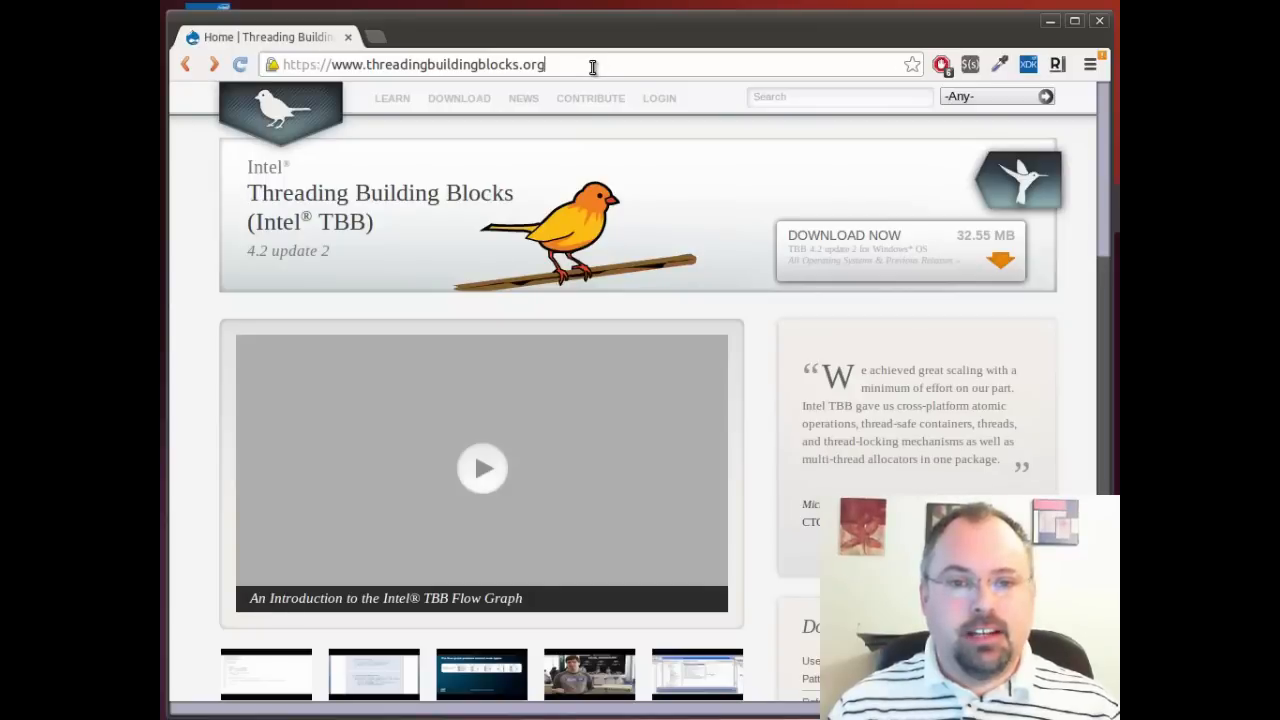
left_click(460, 98)
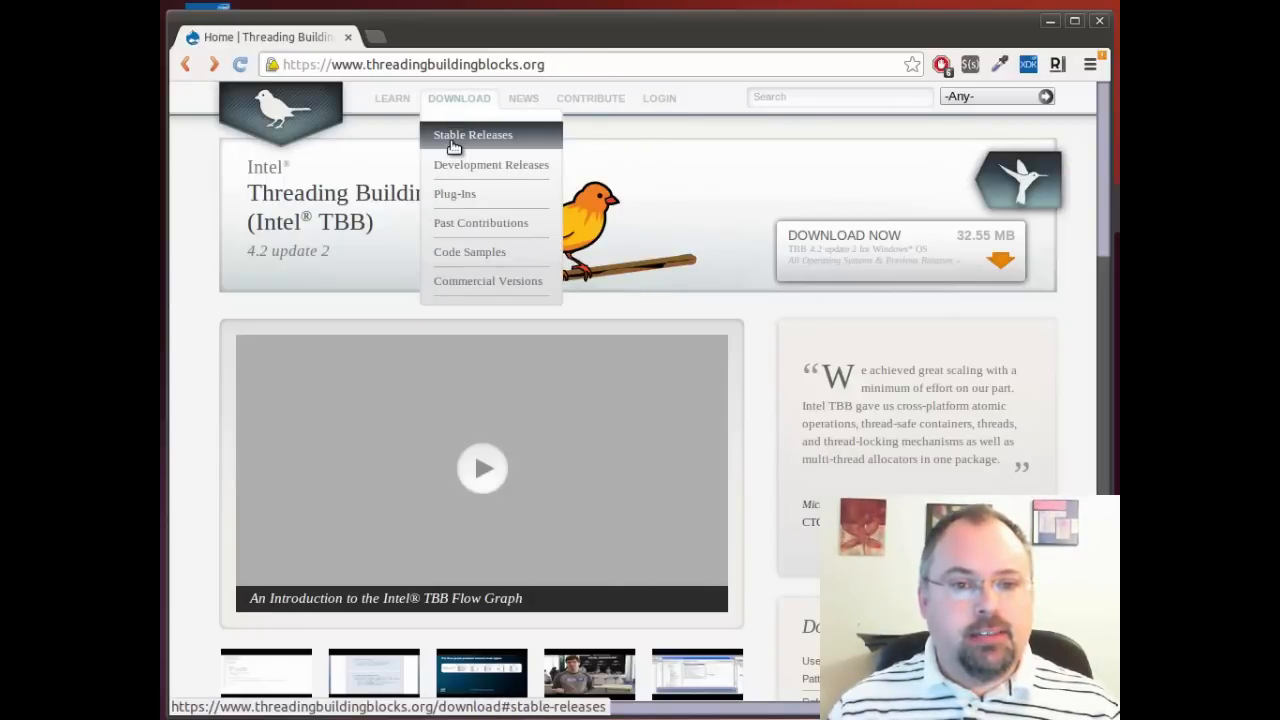
left_click(472, 134)
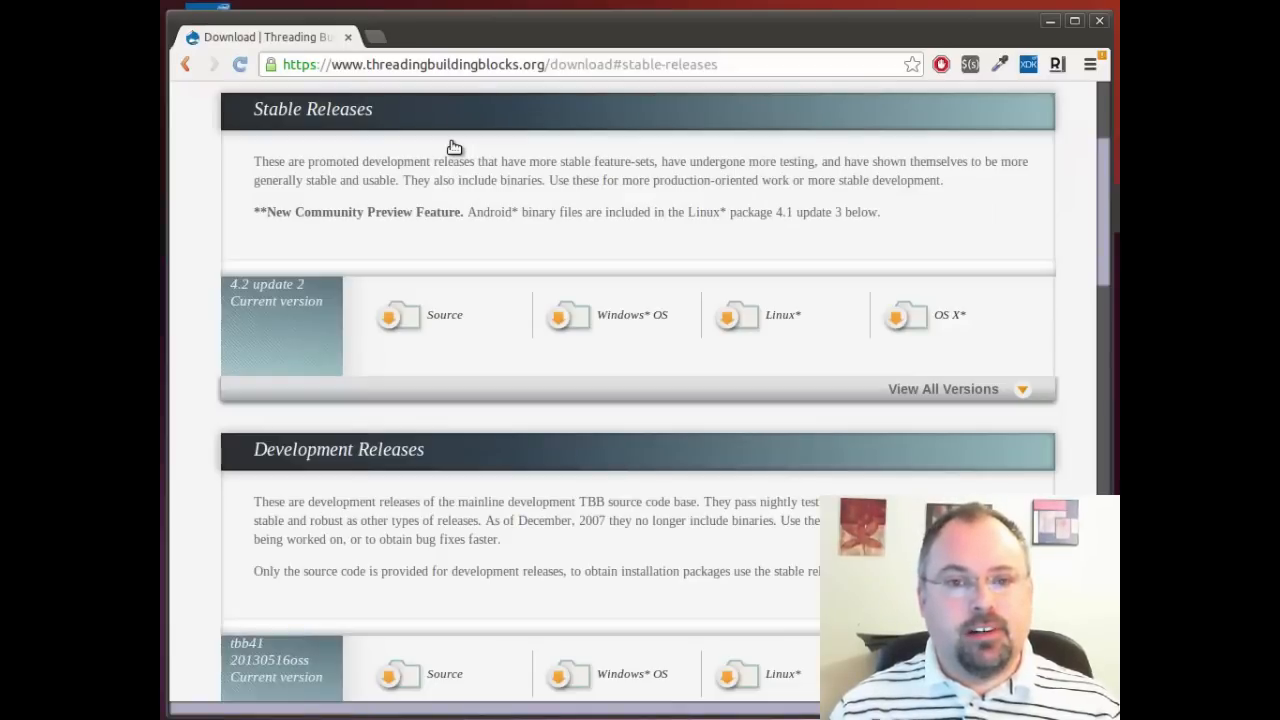
mouse_move(490, 152)
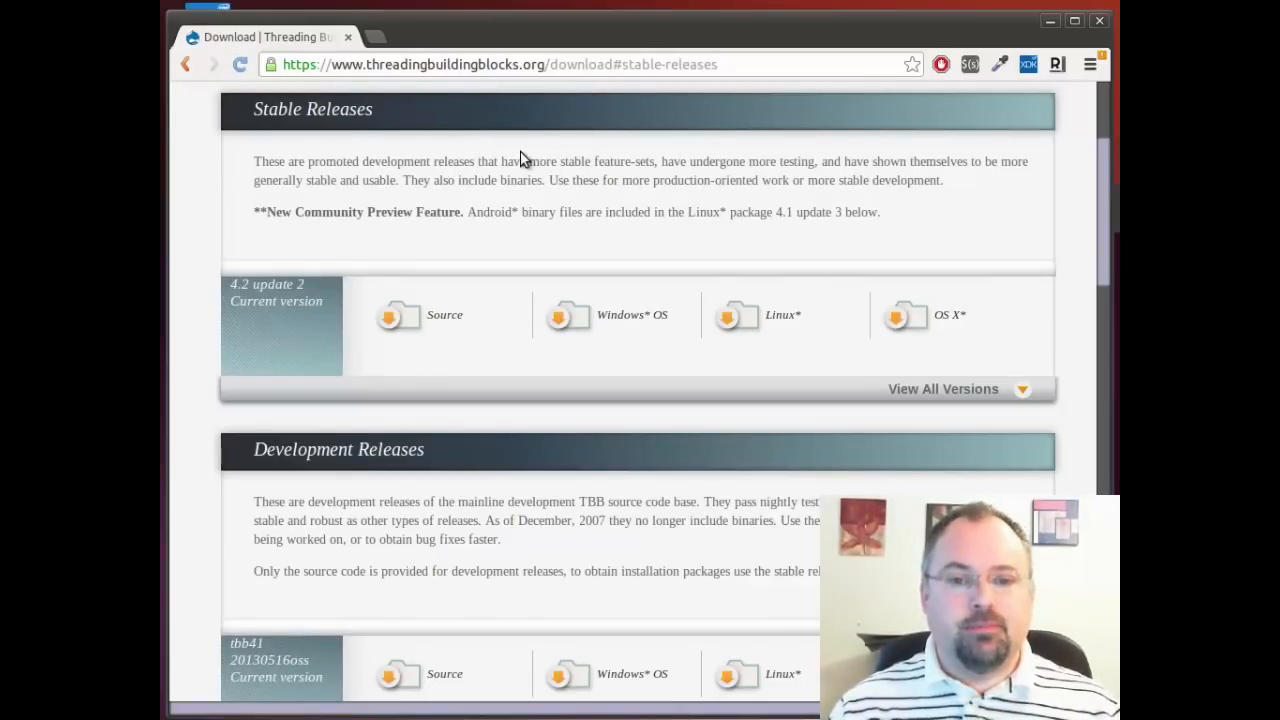
mouse_move(744, 320)
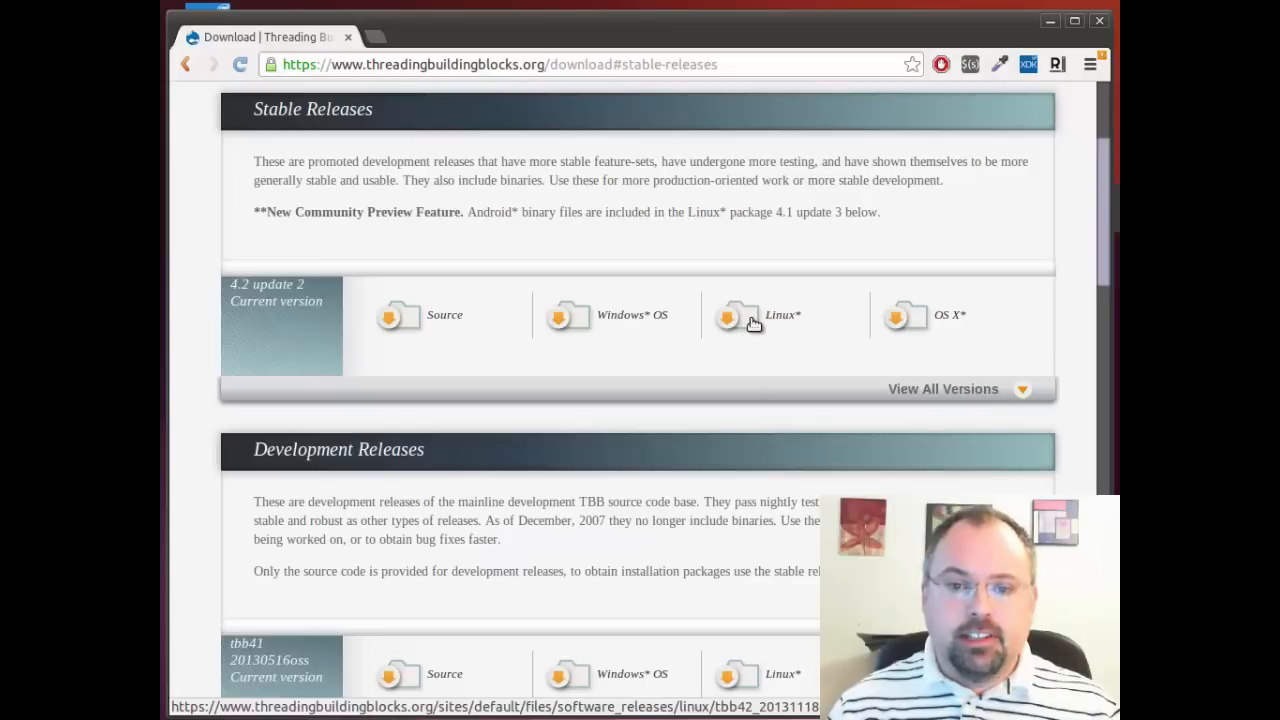
right_click(742, 320)
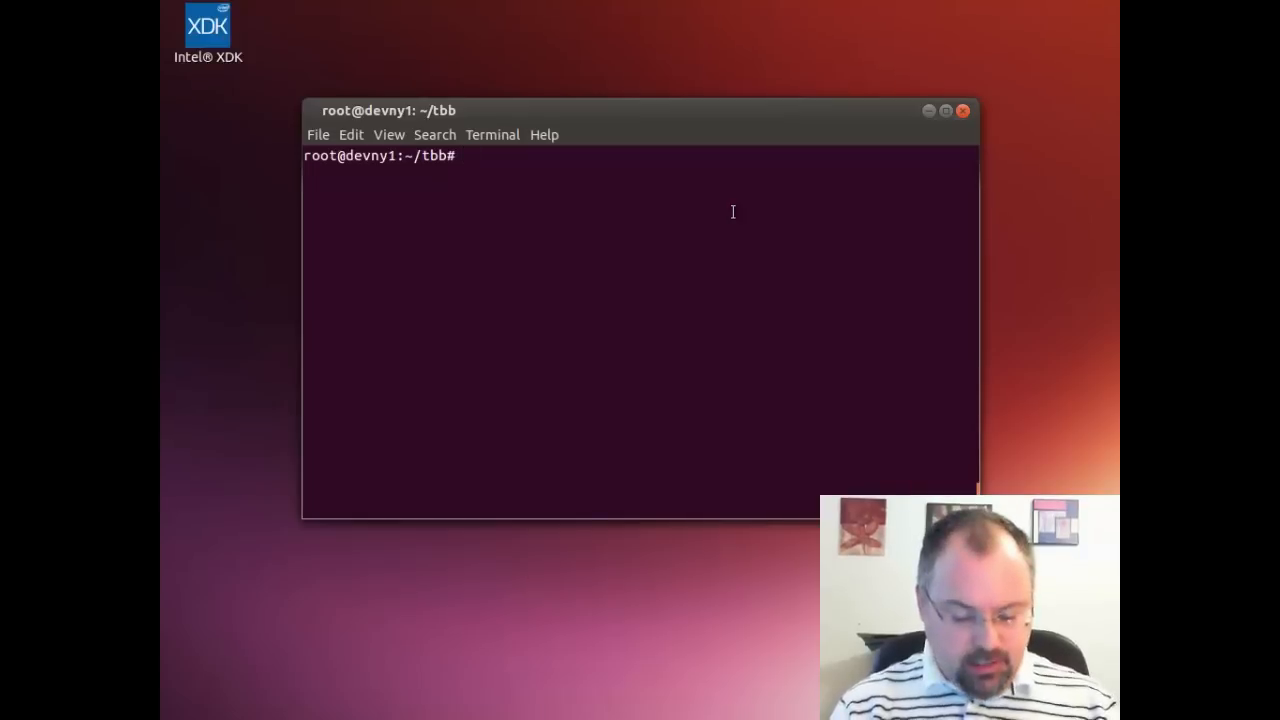
Run wget with the TBB Linux download URL to fetch tbb42_20131118oss_lin.tgz
type("wget")
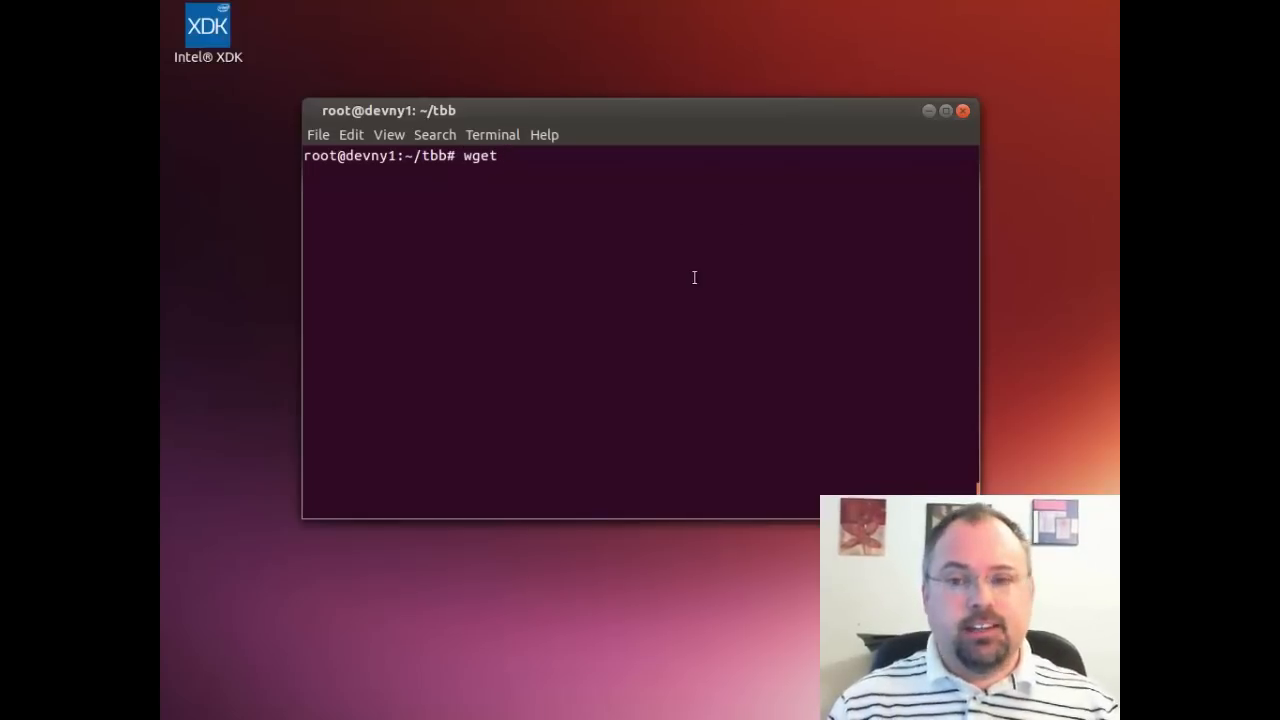
type("https://www.threadingbuildingblocks.org/sites/default/files/software_releases/linux/tbb42_20131118oss_lin.tgz")
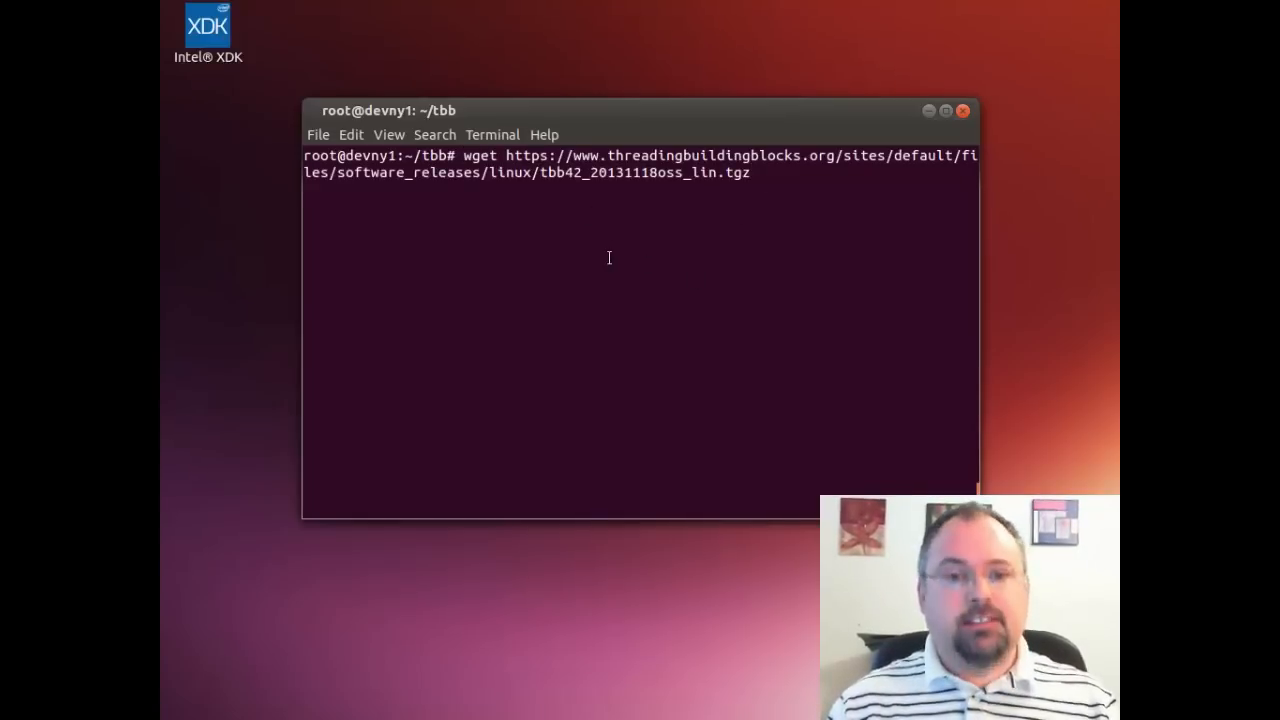
key("Return")
type("t")
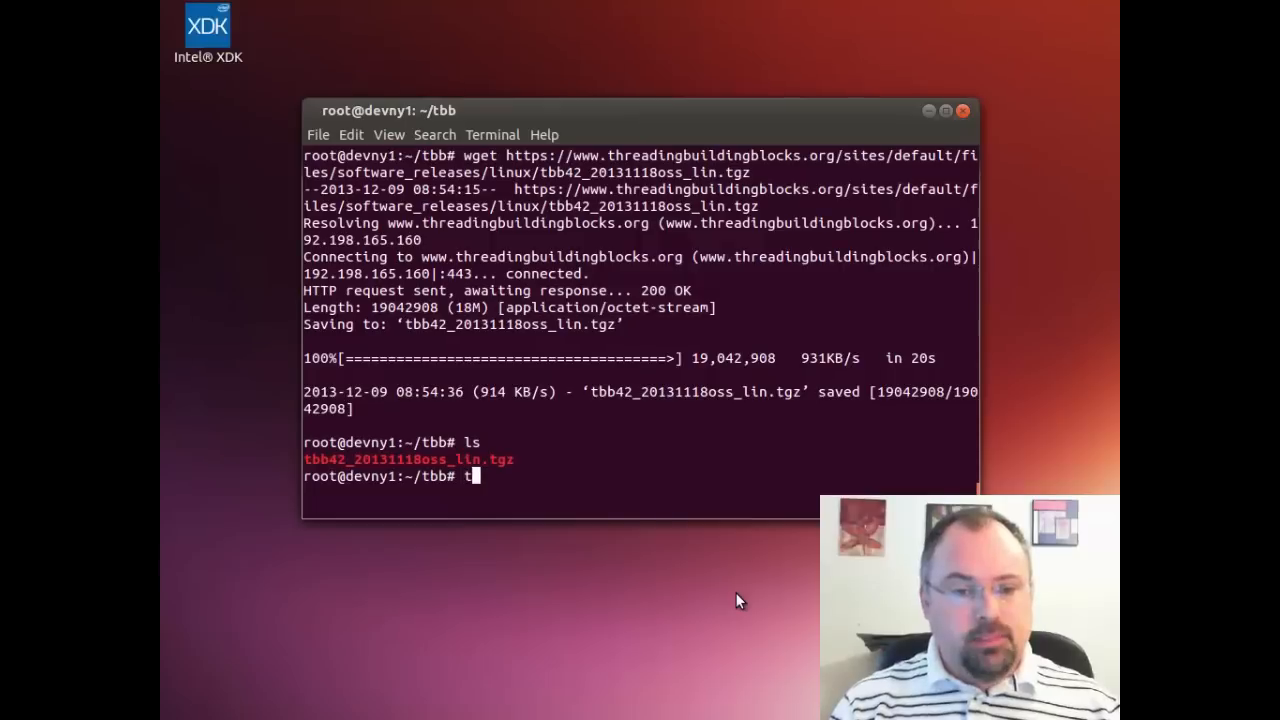
Extract tbb42_20131118oss_lin.tgz with tar zxf and list the folder to confirm
type("ar")
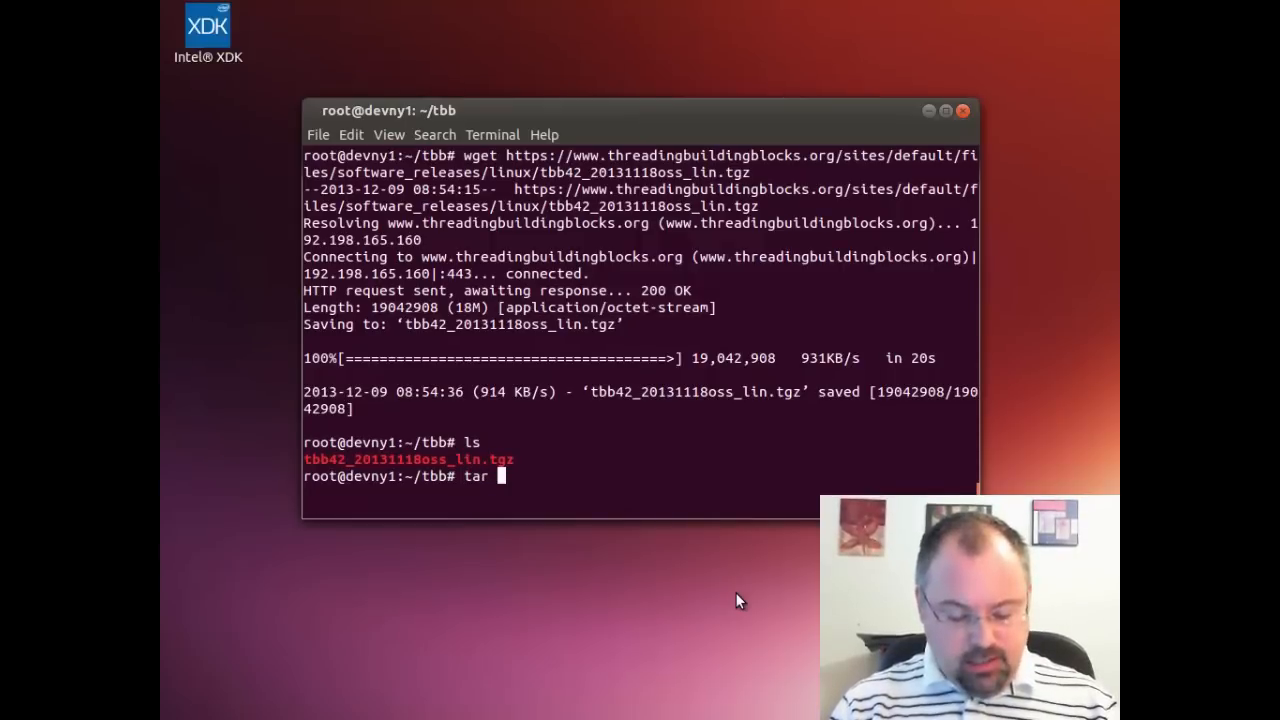
type("zxf")
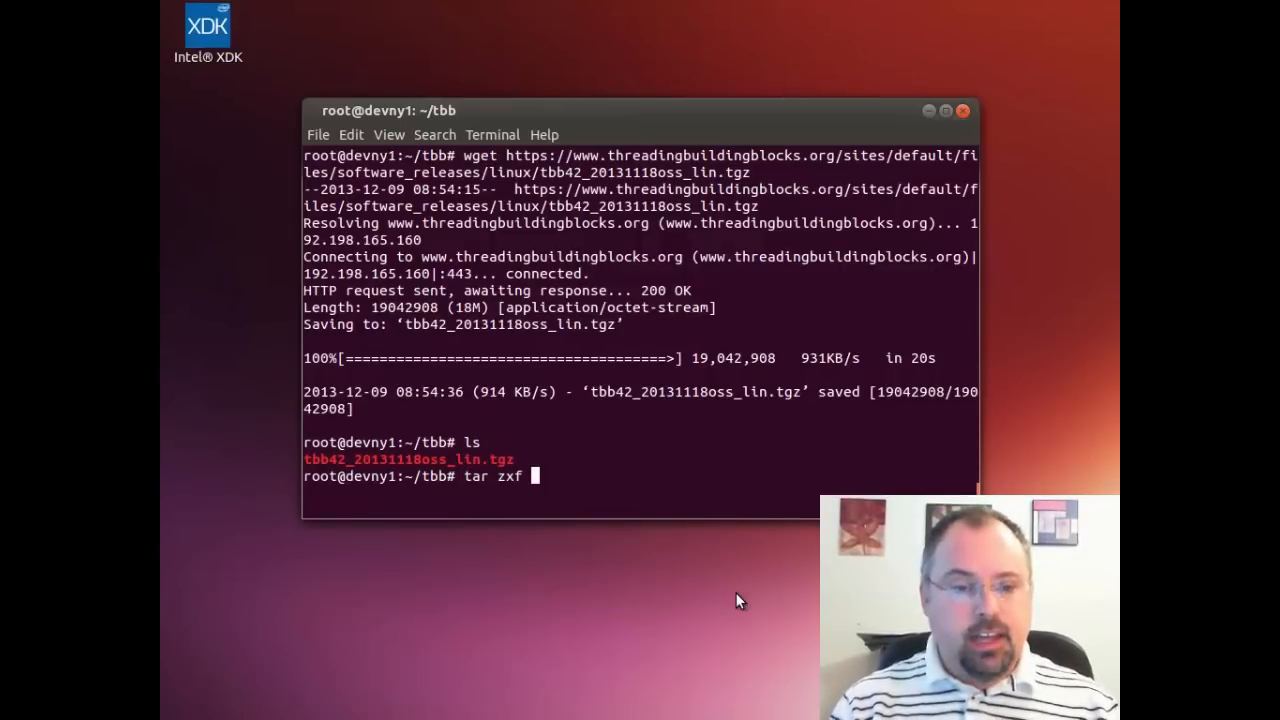
type("tbb42_20131118oss_lin.tgz")
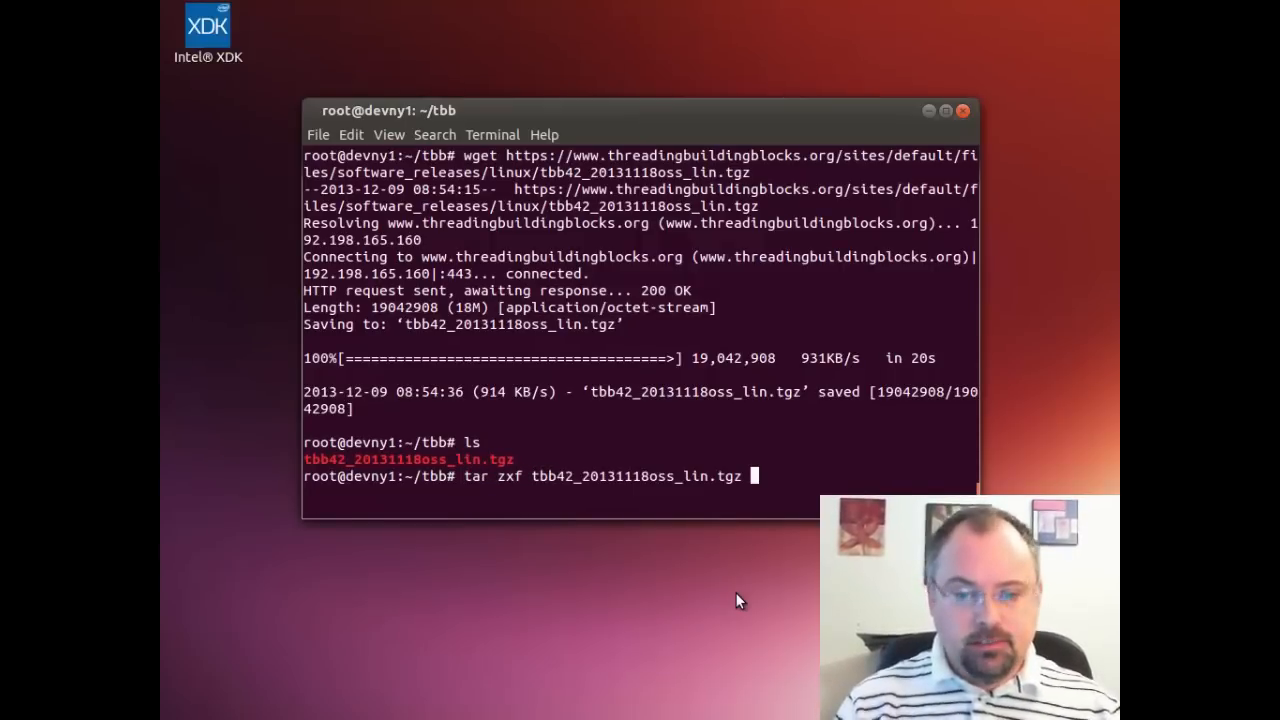
key("Return")
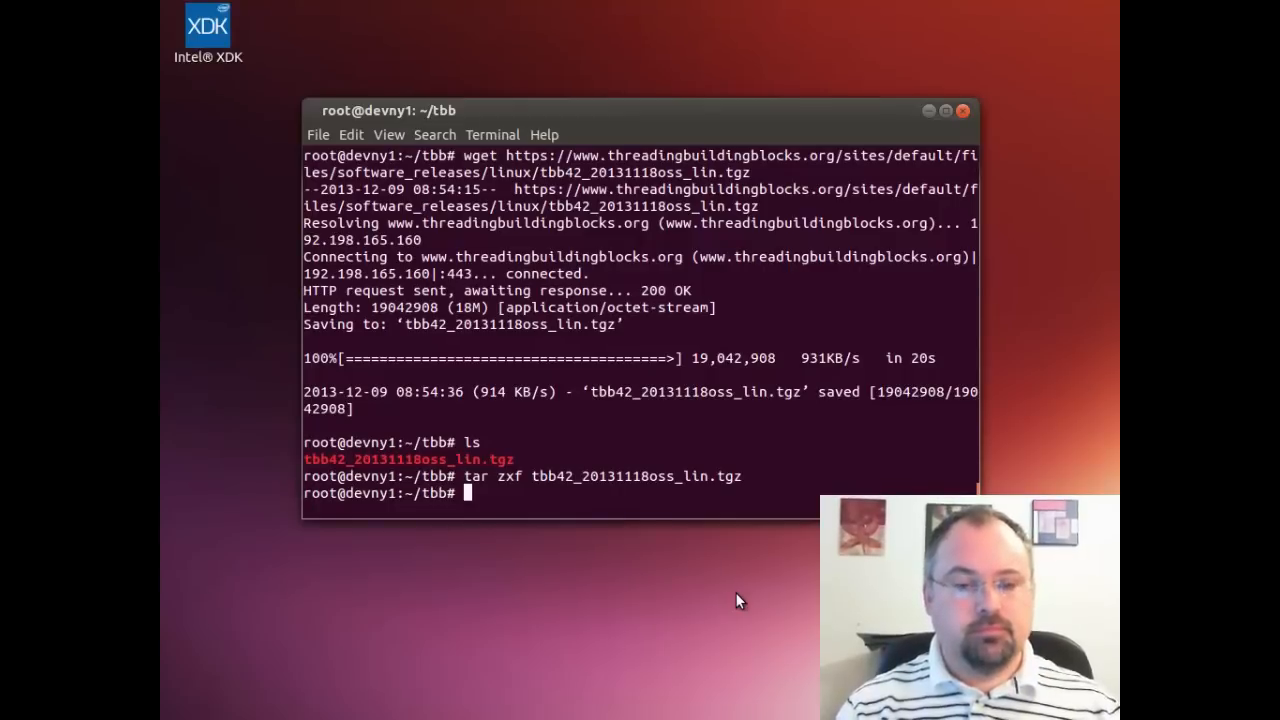
key("Return")
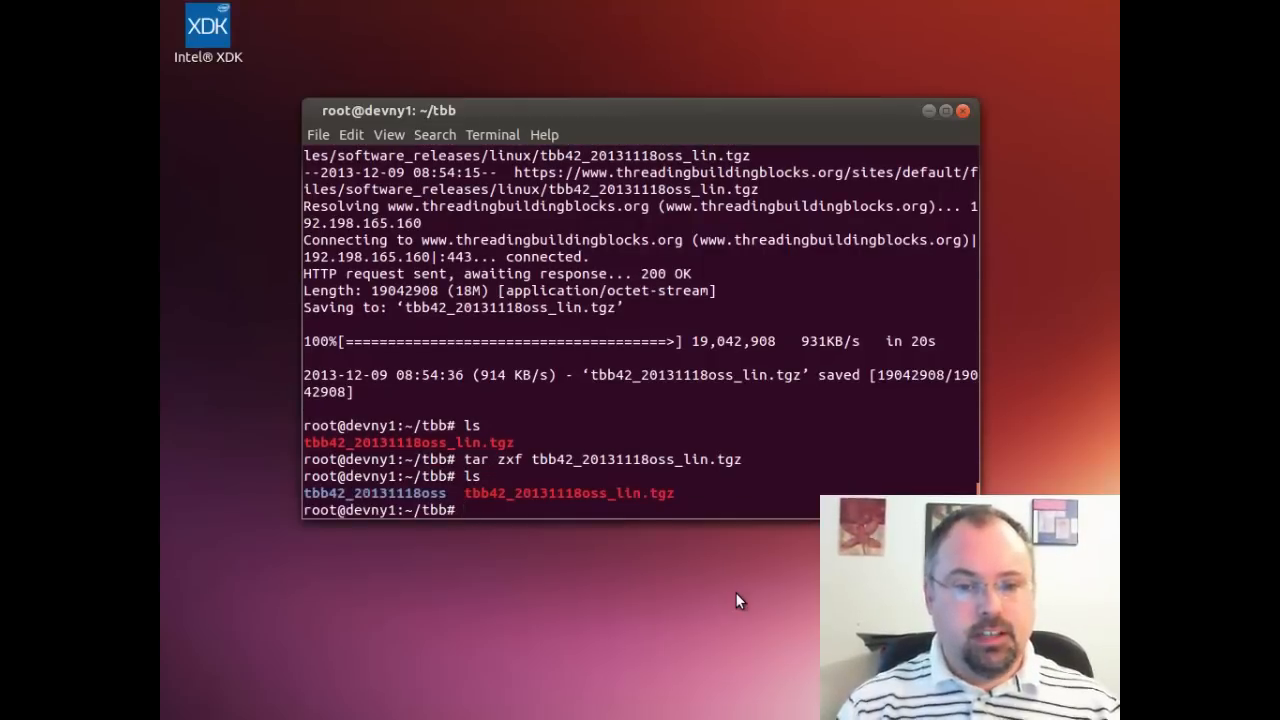
Look inside the extracted tbb42_20131118oss folder, then remove the downloaded .tgz archive
type("cd tbb42_20131118oss/")
type("cd ..")
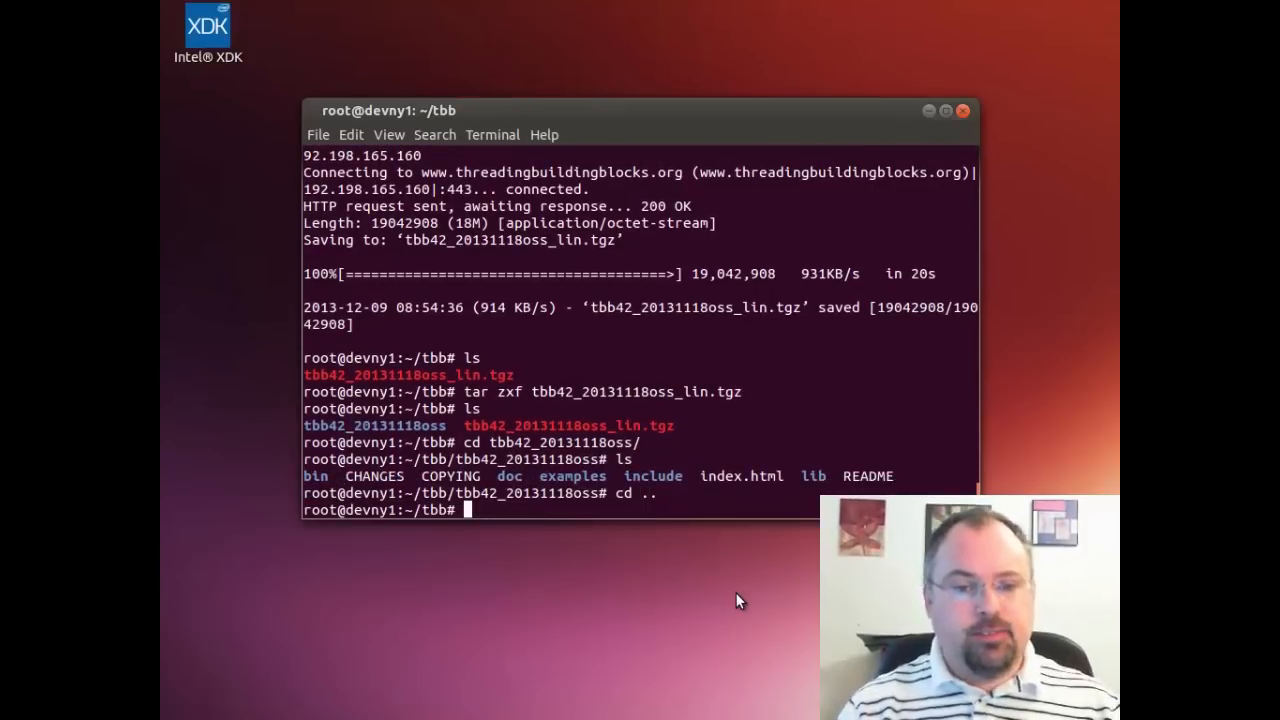
type("rm tbb42_20131118oss_lin.tgz")
type("cd")
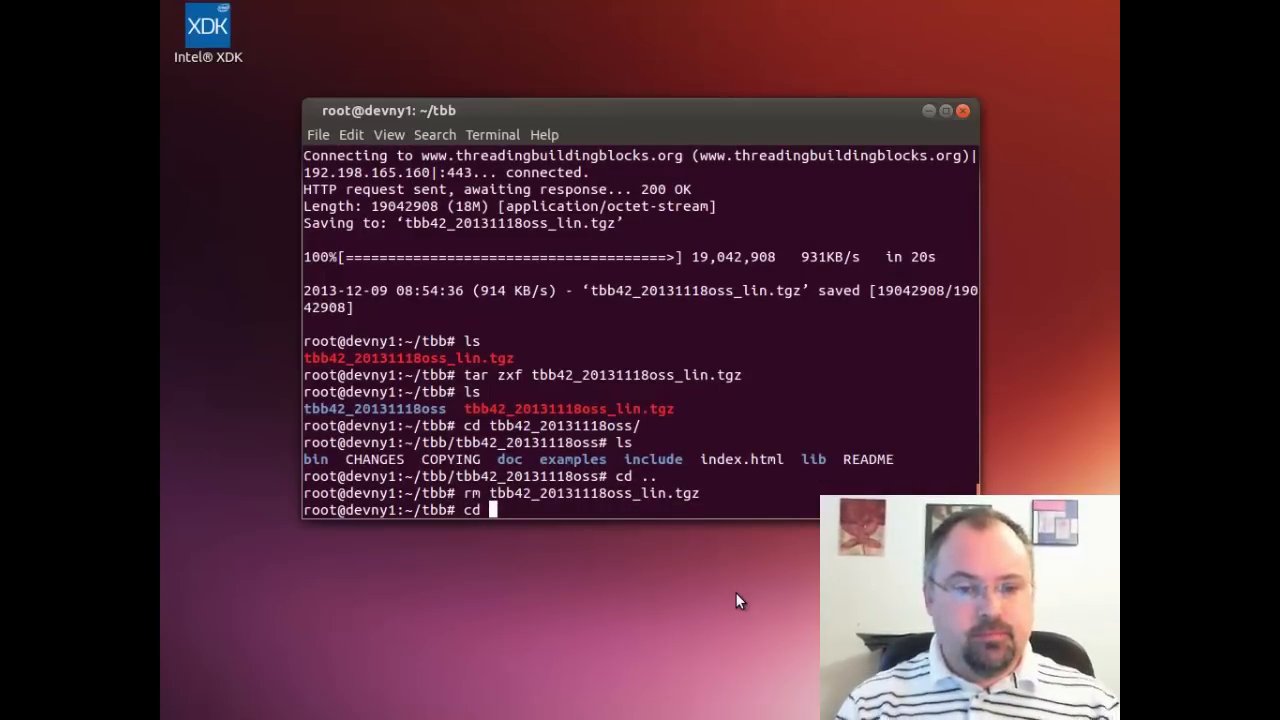
type(" tbb42_20131118oss/")
key("Return")
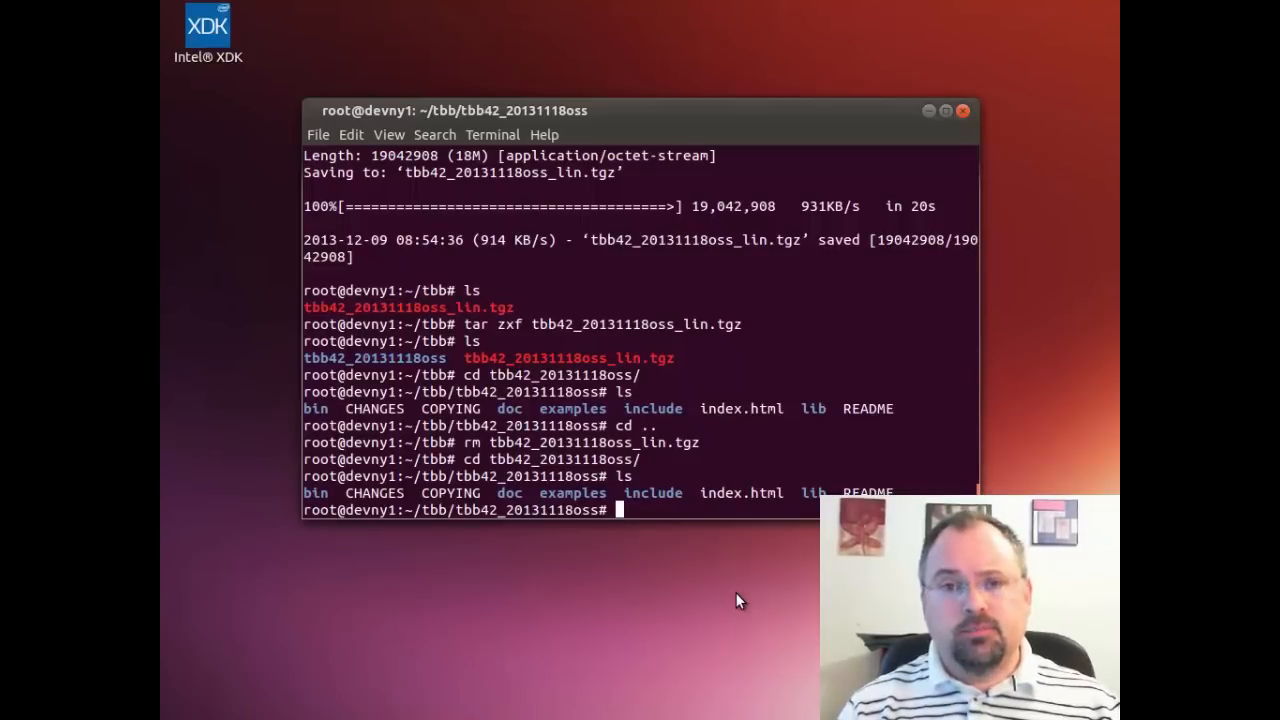
Enter tbb42_20131118oss/bin and list it, showing tbbvars.sh and tbbvars.csh
type("cd bin")
type("ls")
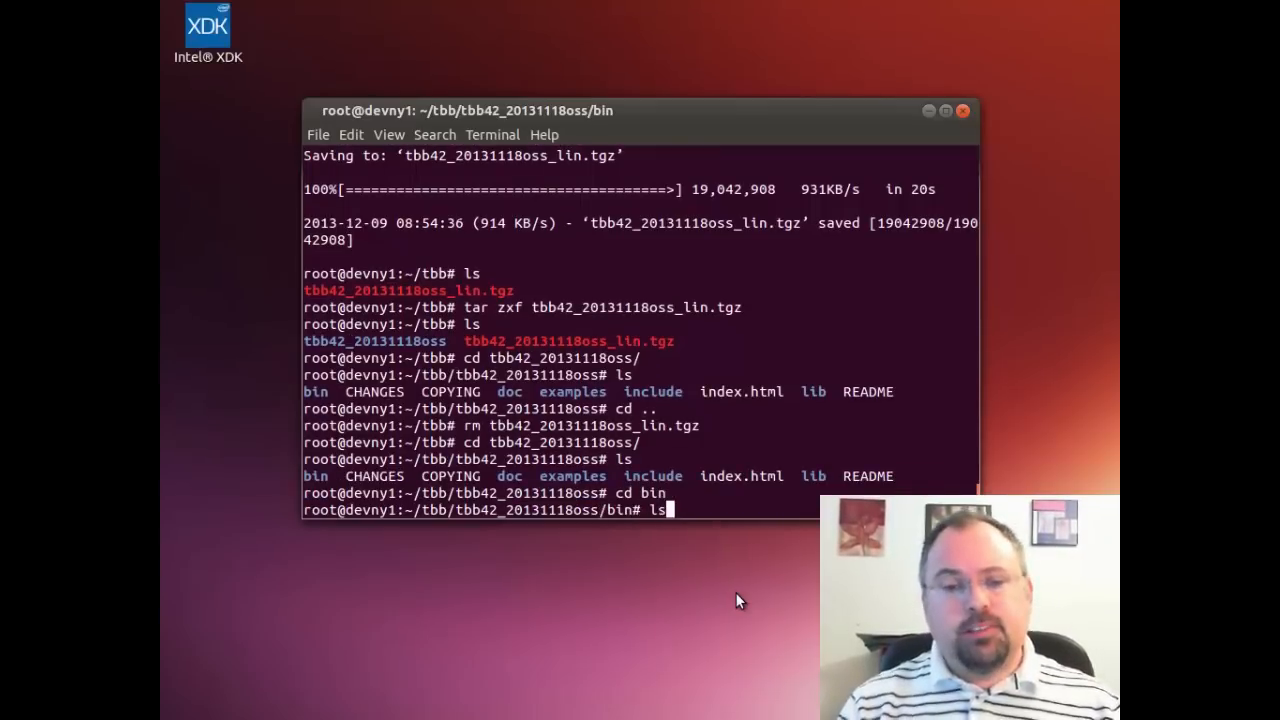
key("Return")
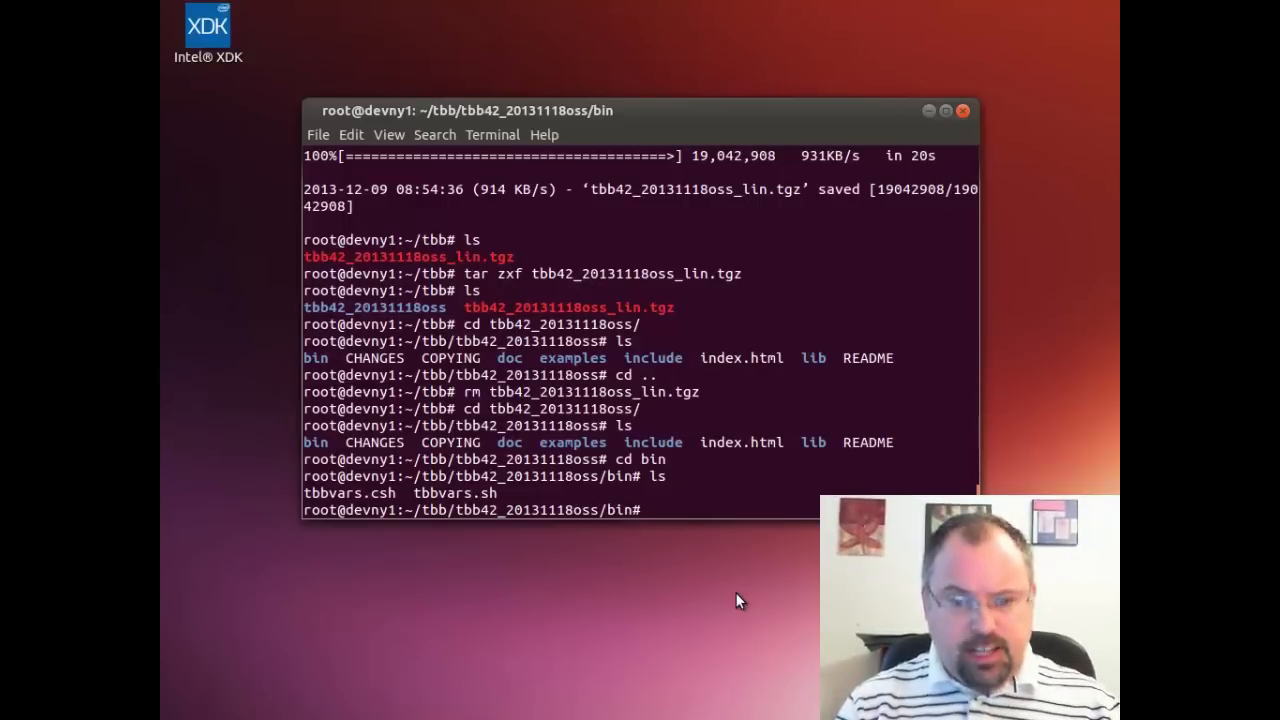
mouse_move(700, 560)
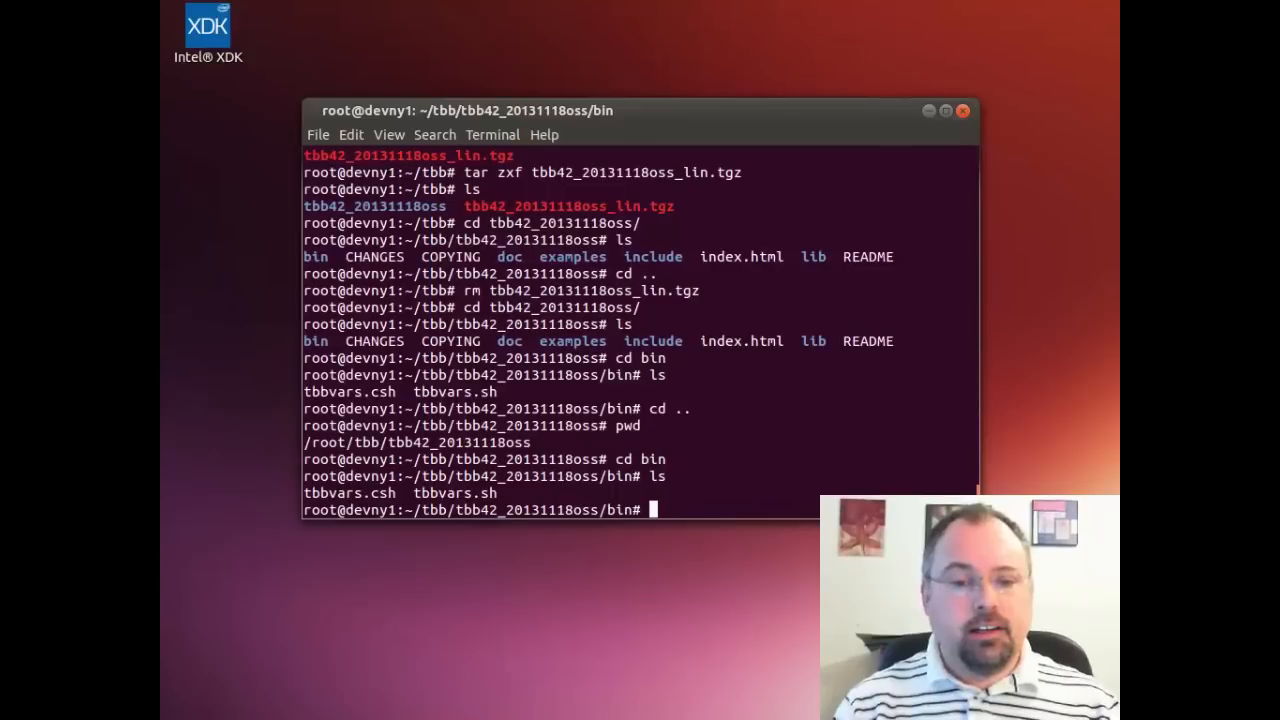
type("vi tbbvars.")
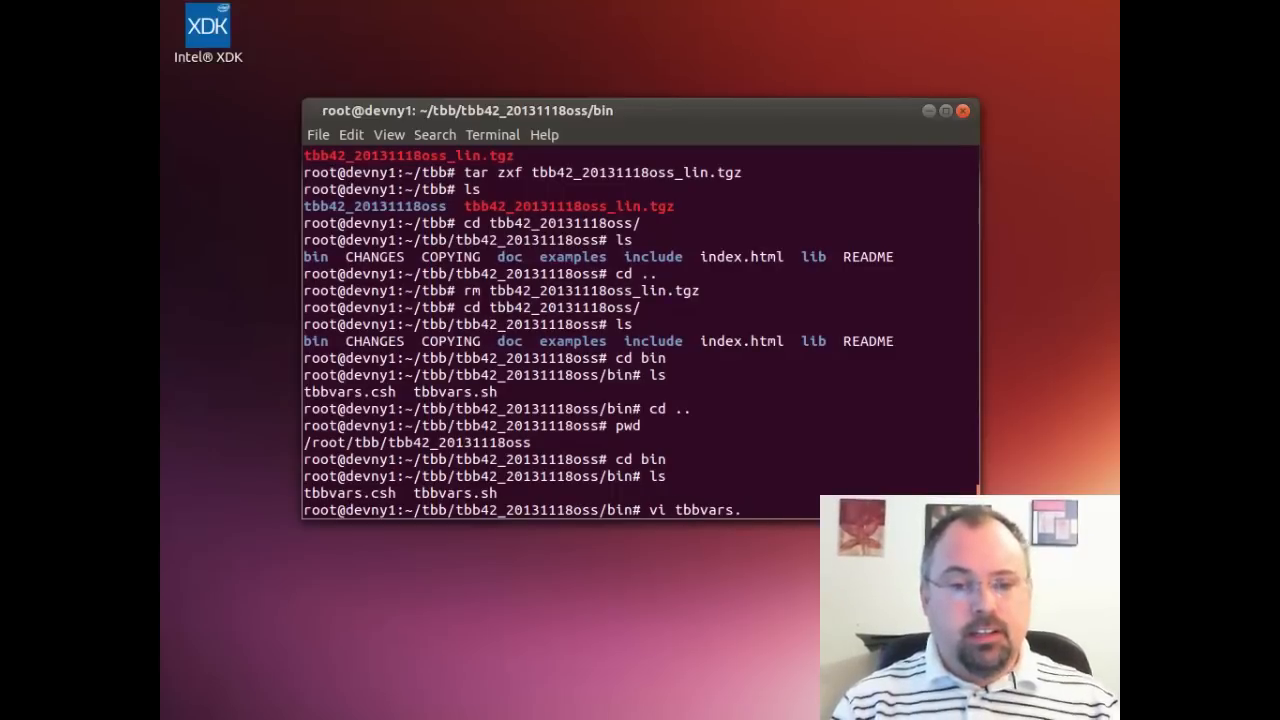
Edit tbbvars.sh in vi so export TBBROOT= points to /root/tbb/tbb42_20131118oss, then save and quit
key("Return")
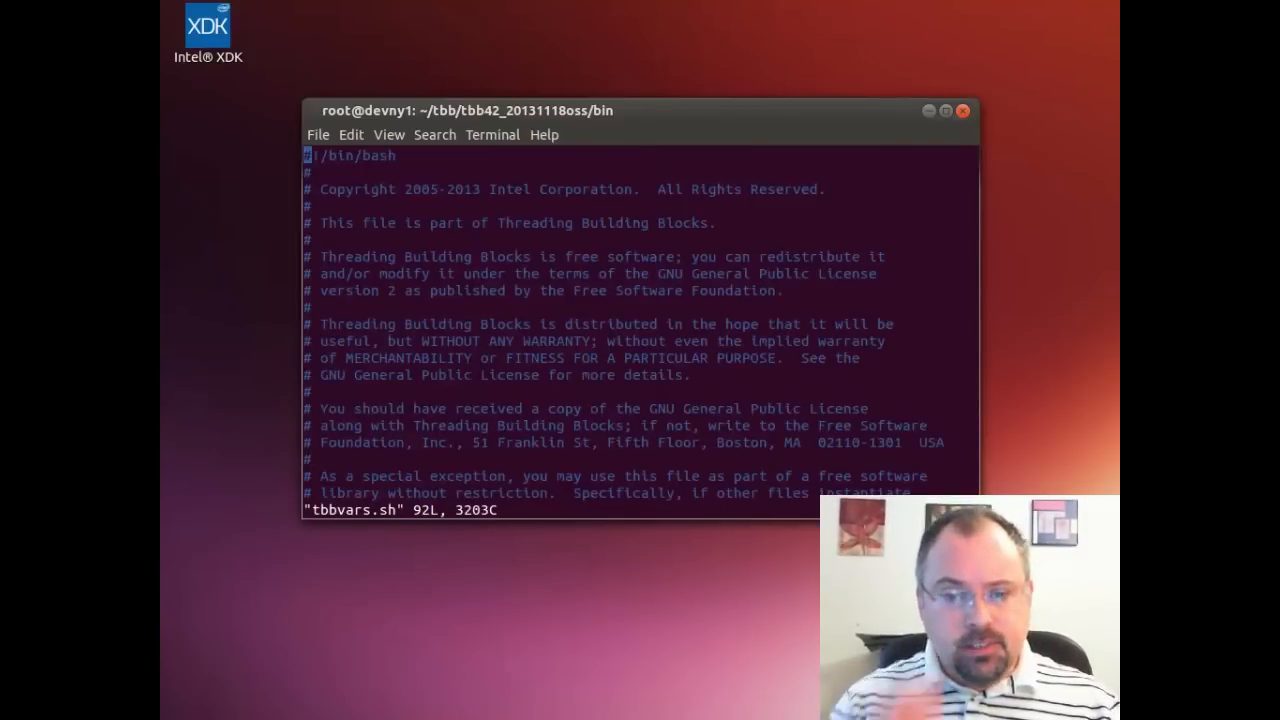
scroll("down", 3)
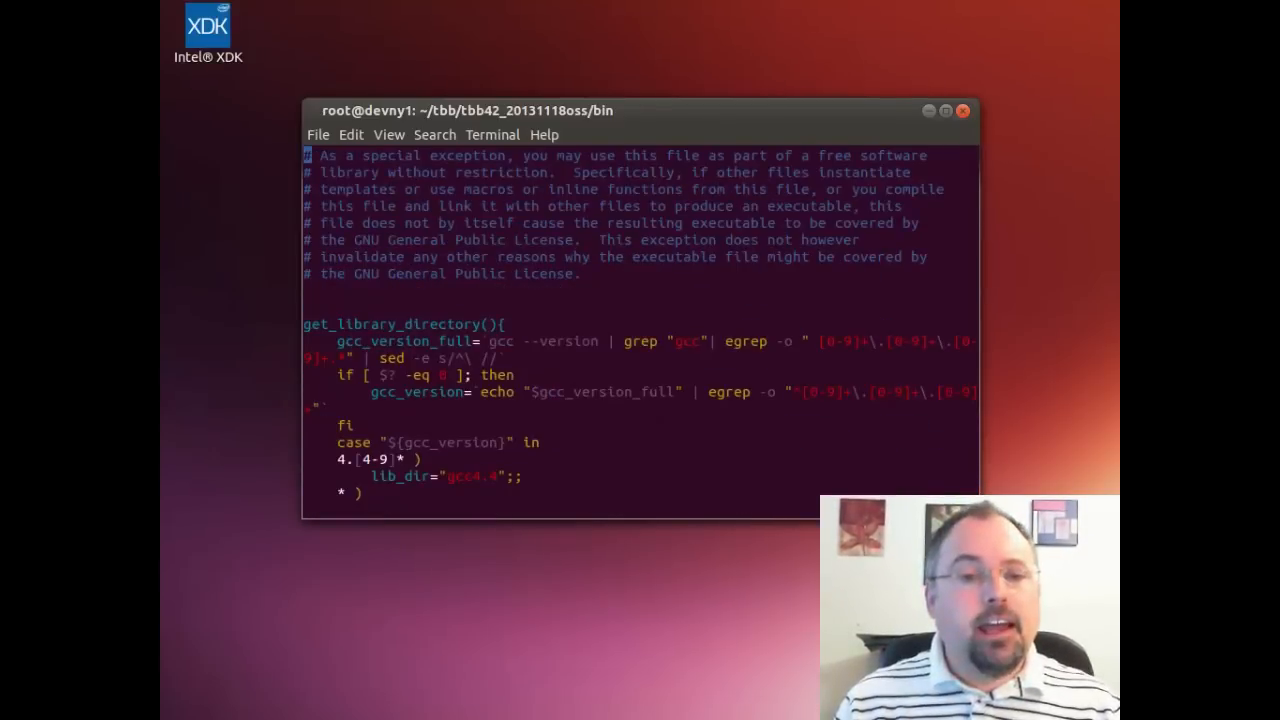
scroll("down", 3)
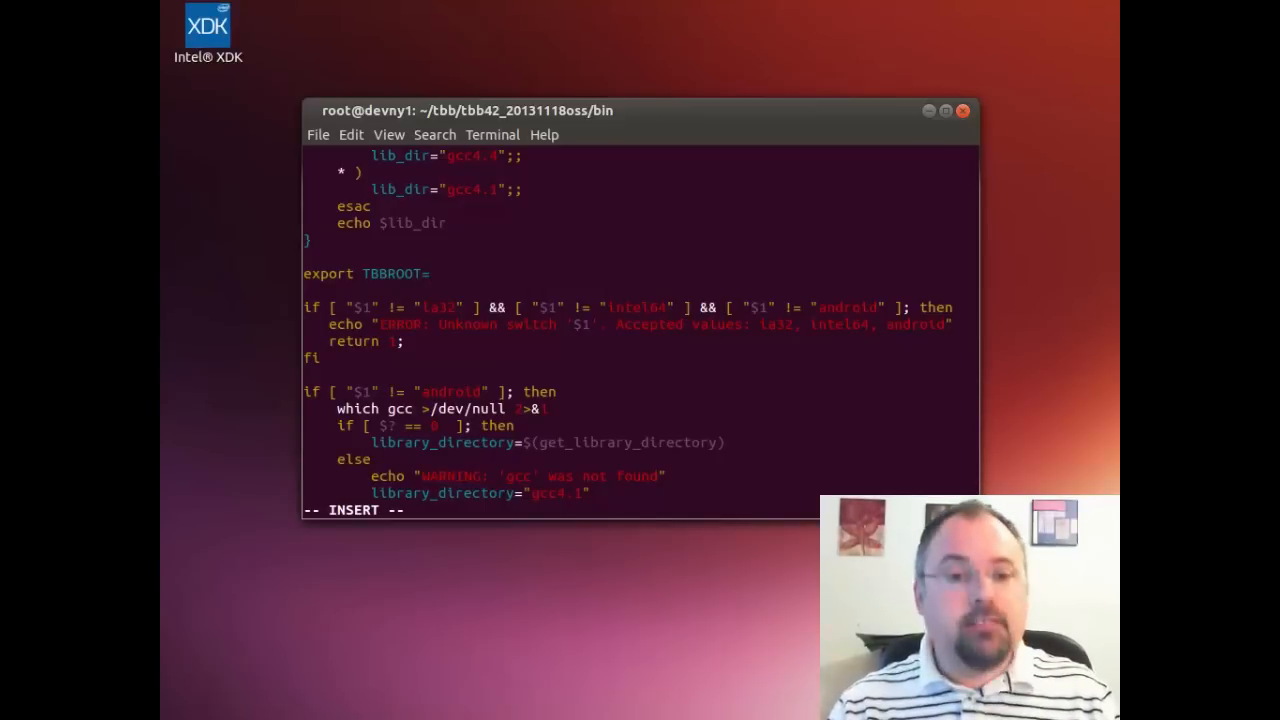
type("/root/tbb/tbb42_20131118oss")
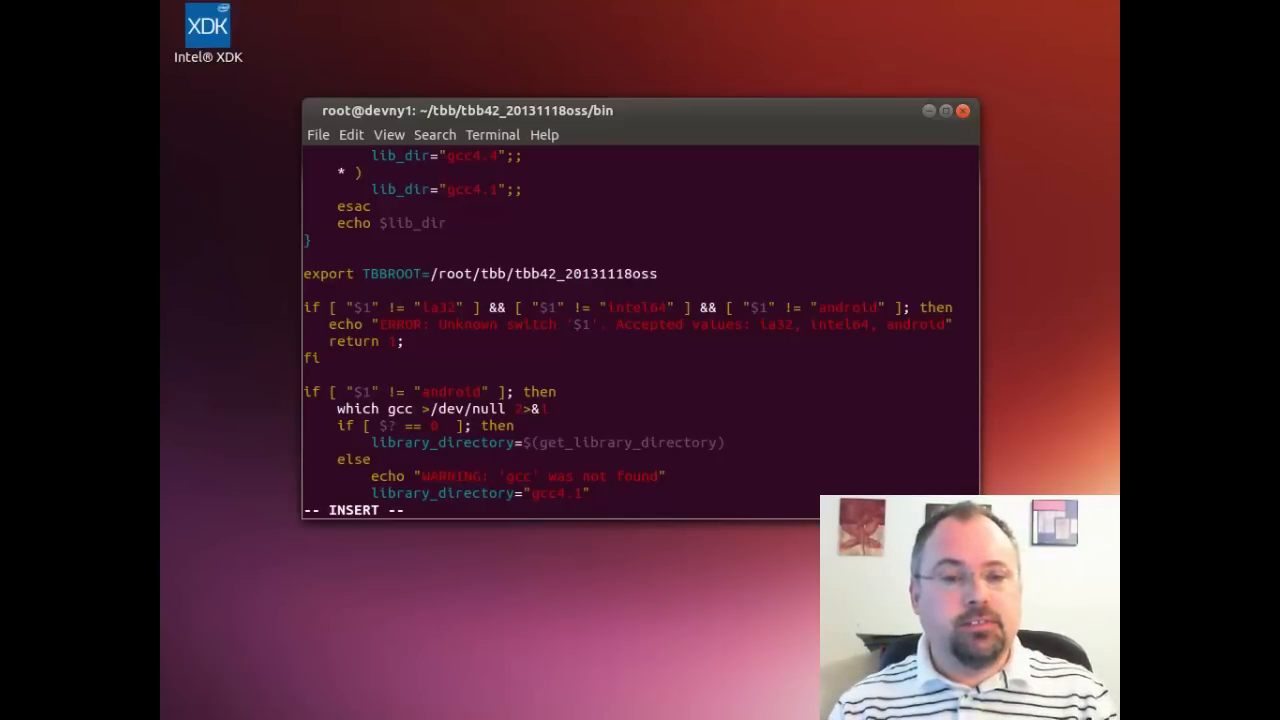
key("Escape")
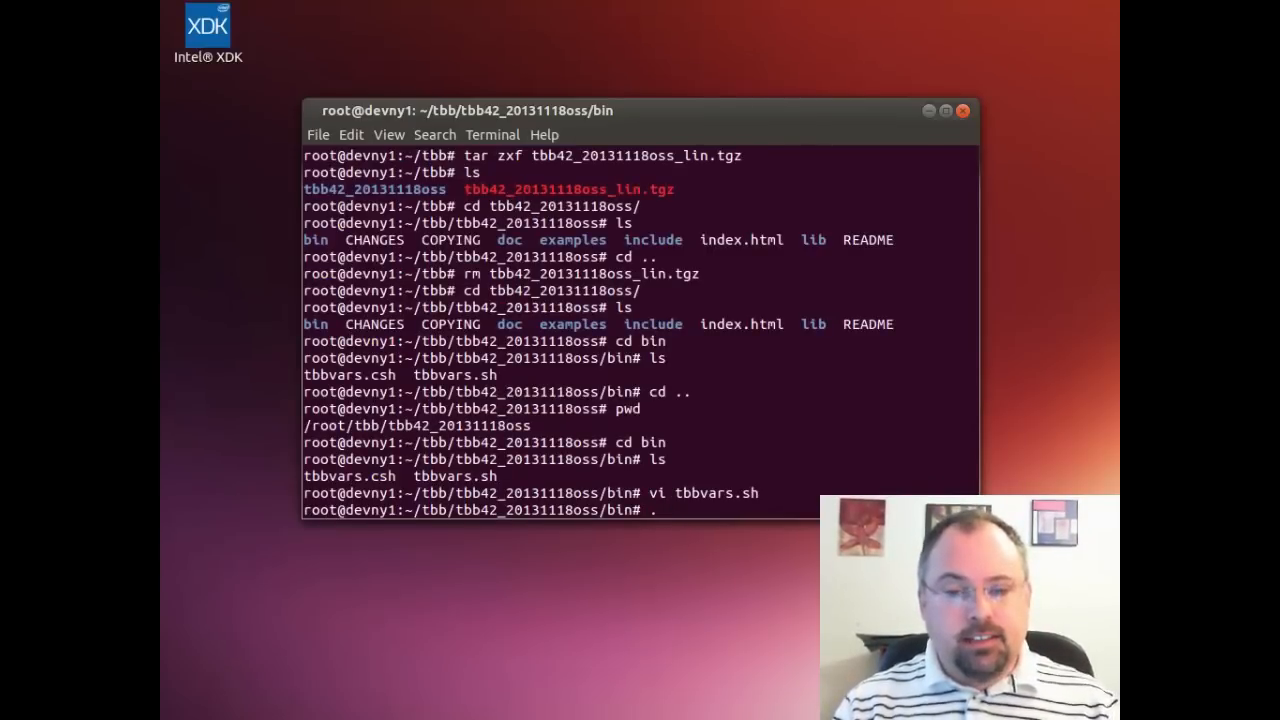
Source tbbvars.sh with the intel64 argument to load the TBB environment
type("./")
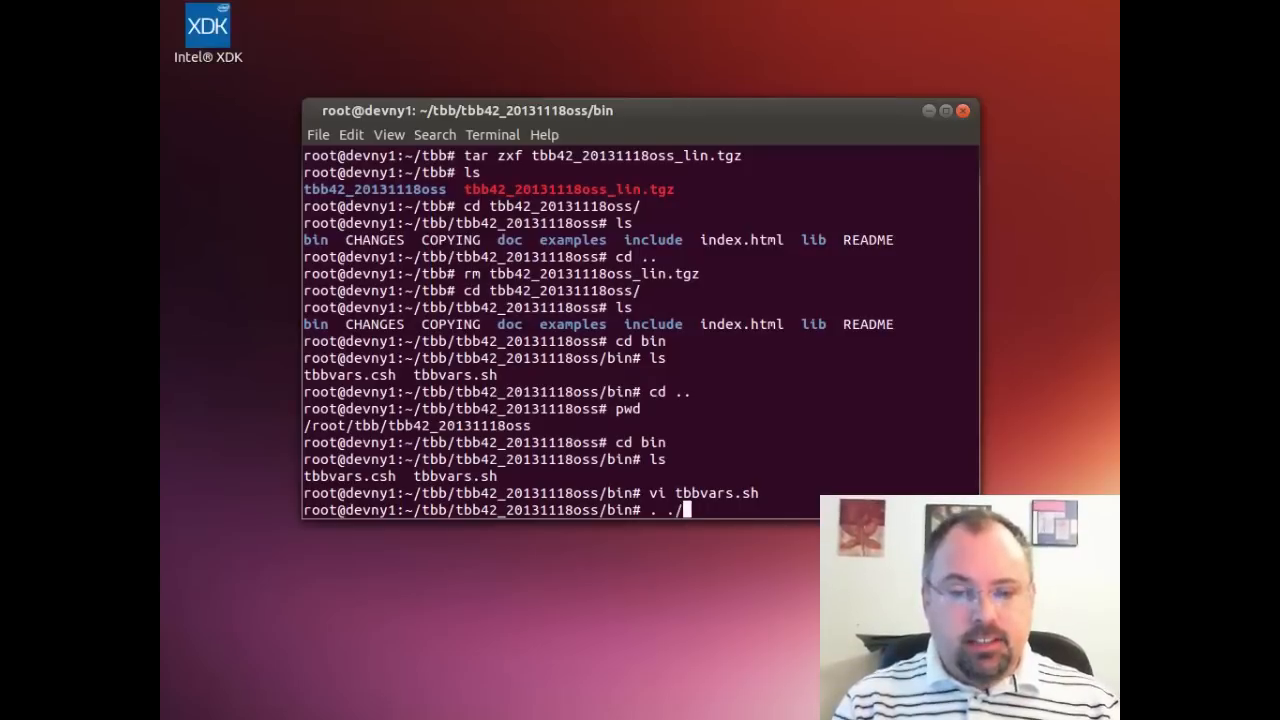
type("tbbvars.s")
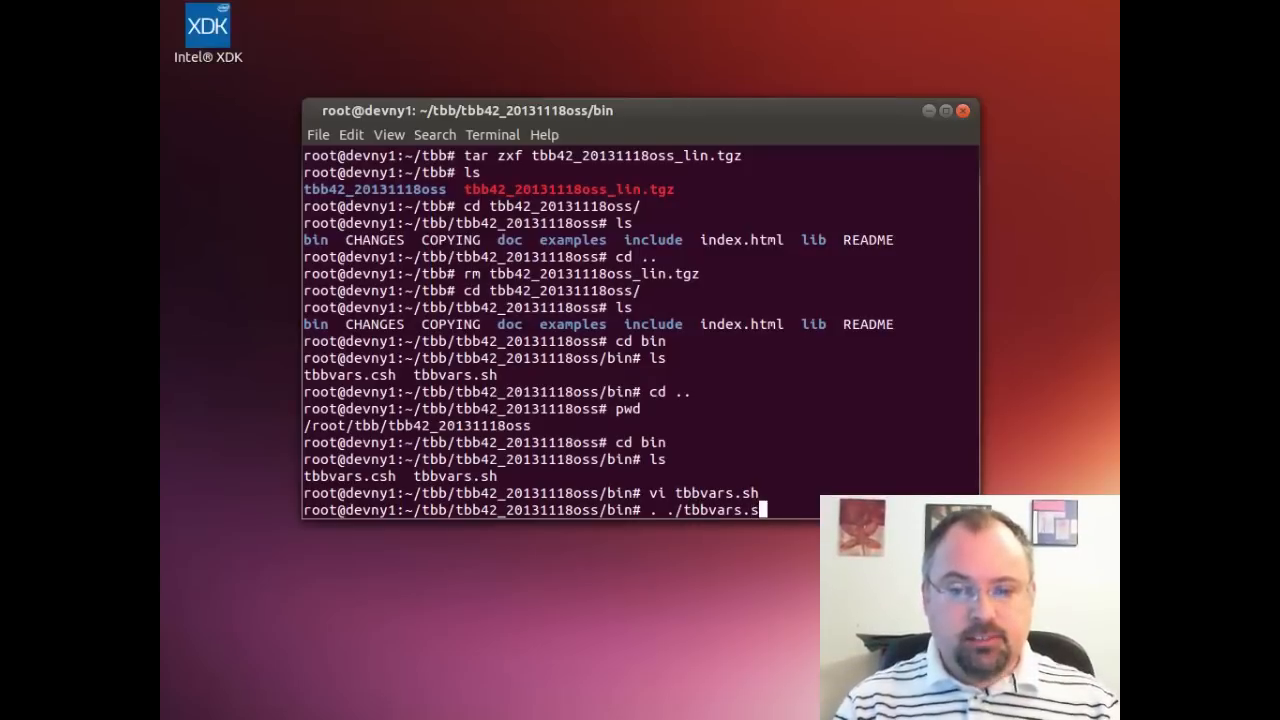
key("Return")
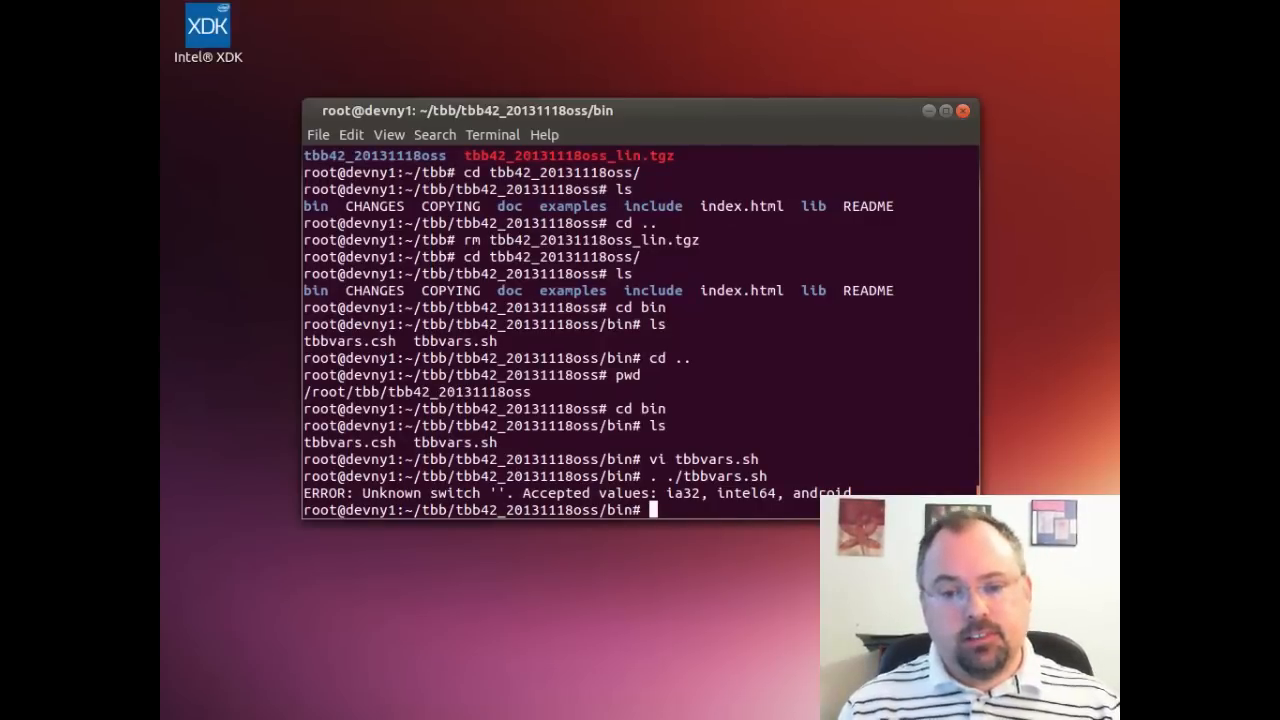
type(". ./tbbvars.sh int")
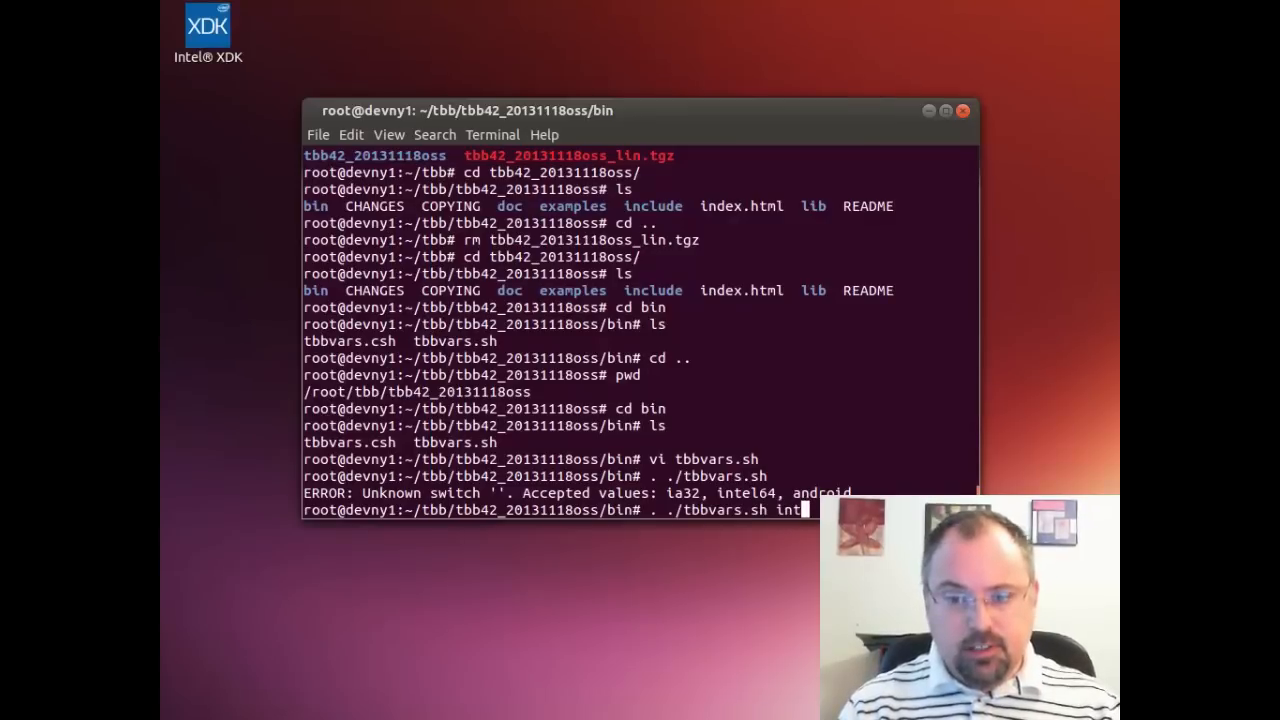
type("el")
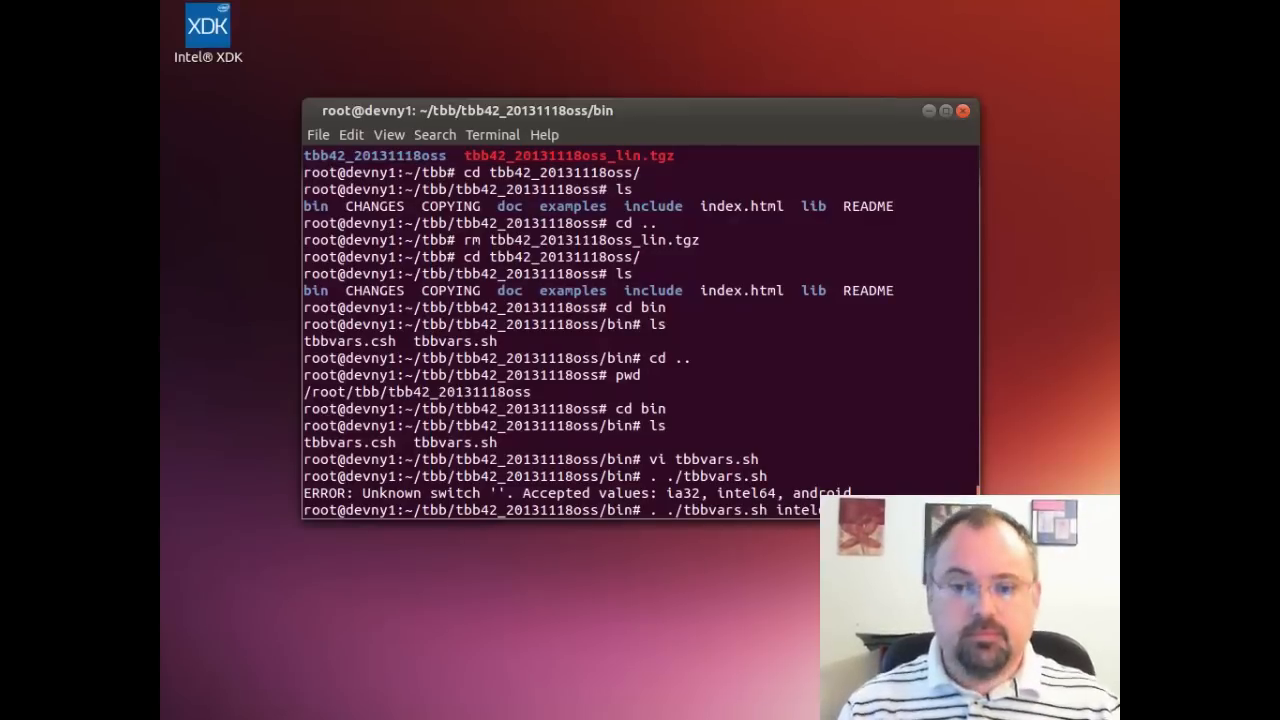
type("c")
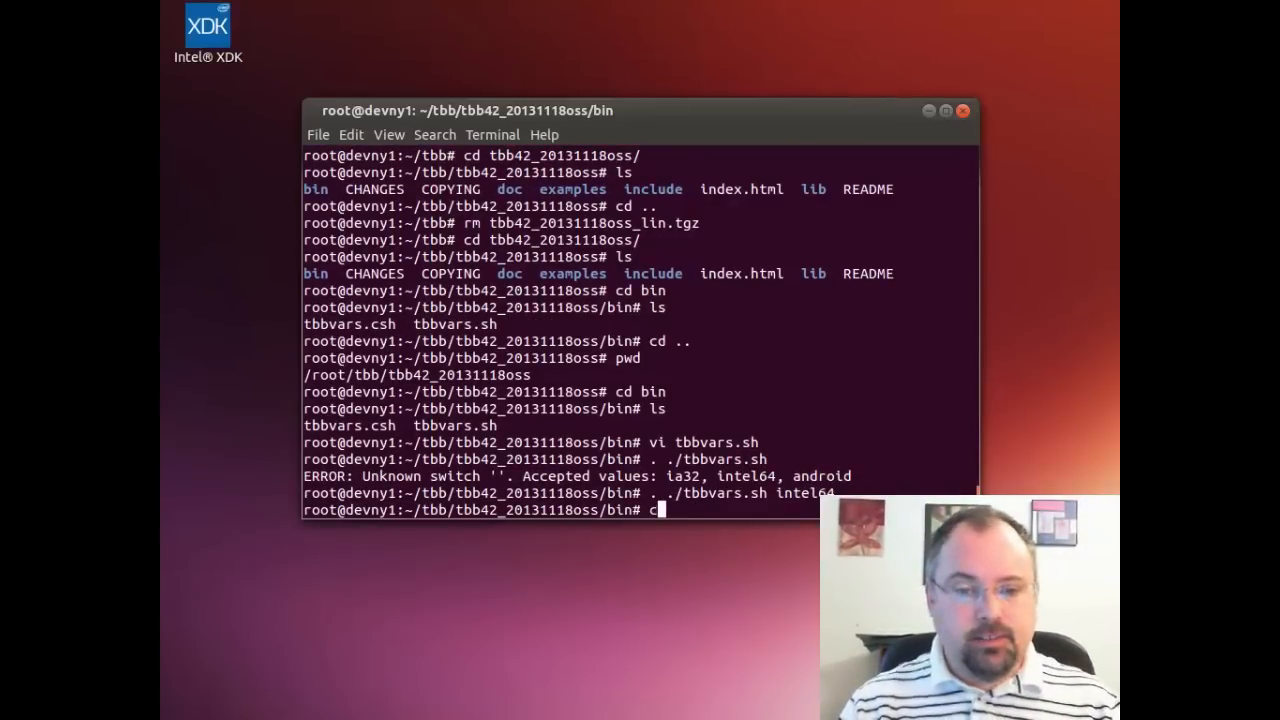
Go back up to the tbb directory, make a test folder and enter it
type("d ..")
type("cd test")
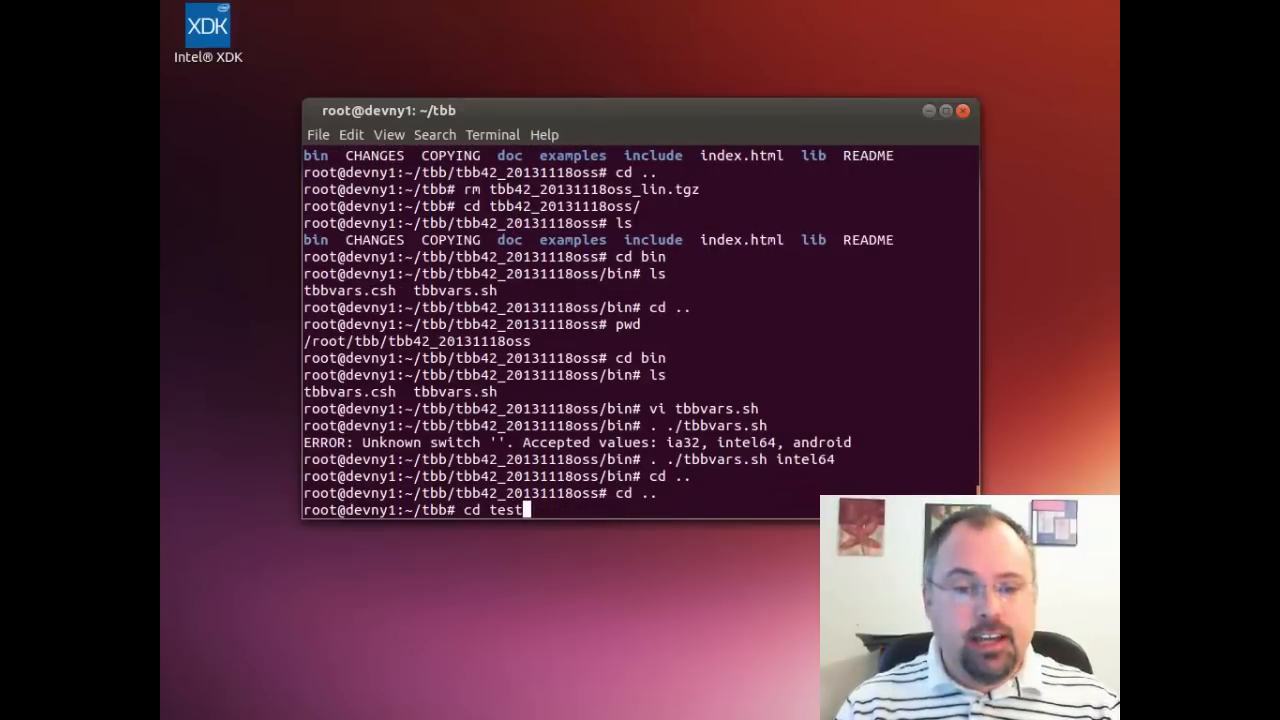
key("Return")
type("cd tes")
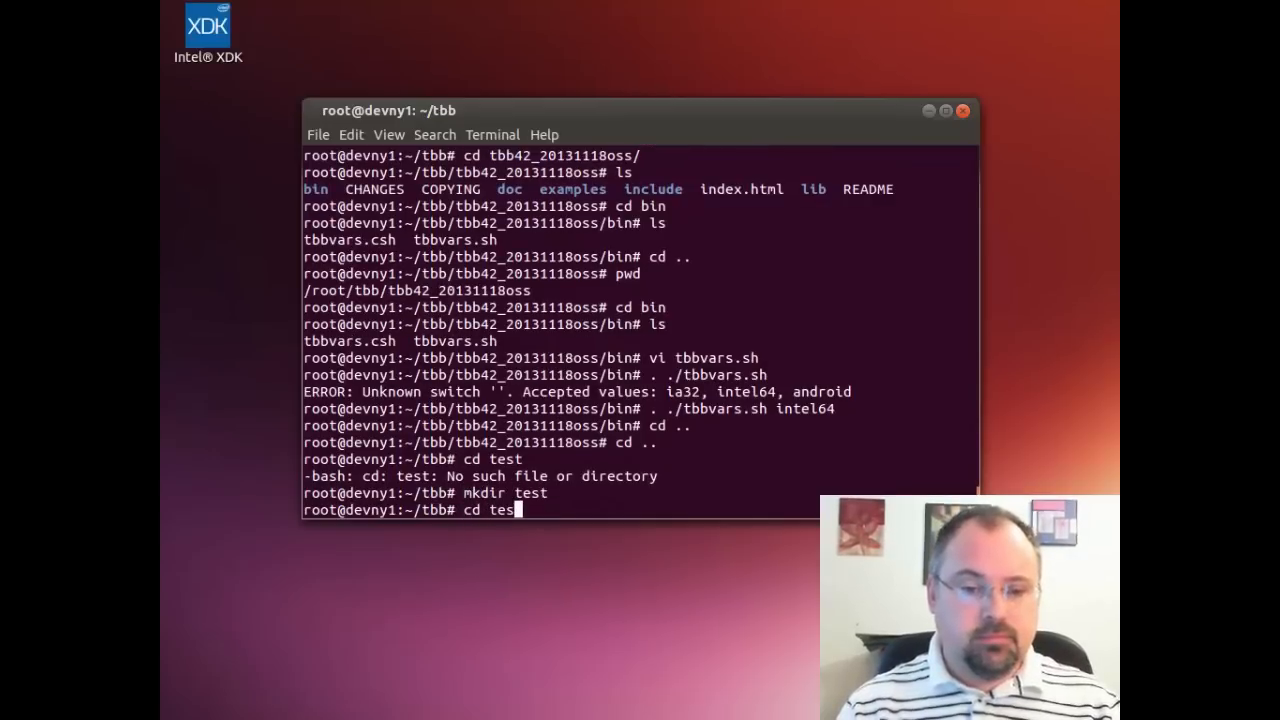
key("Return")
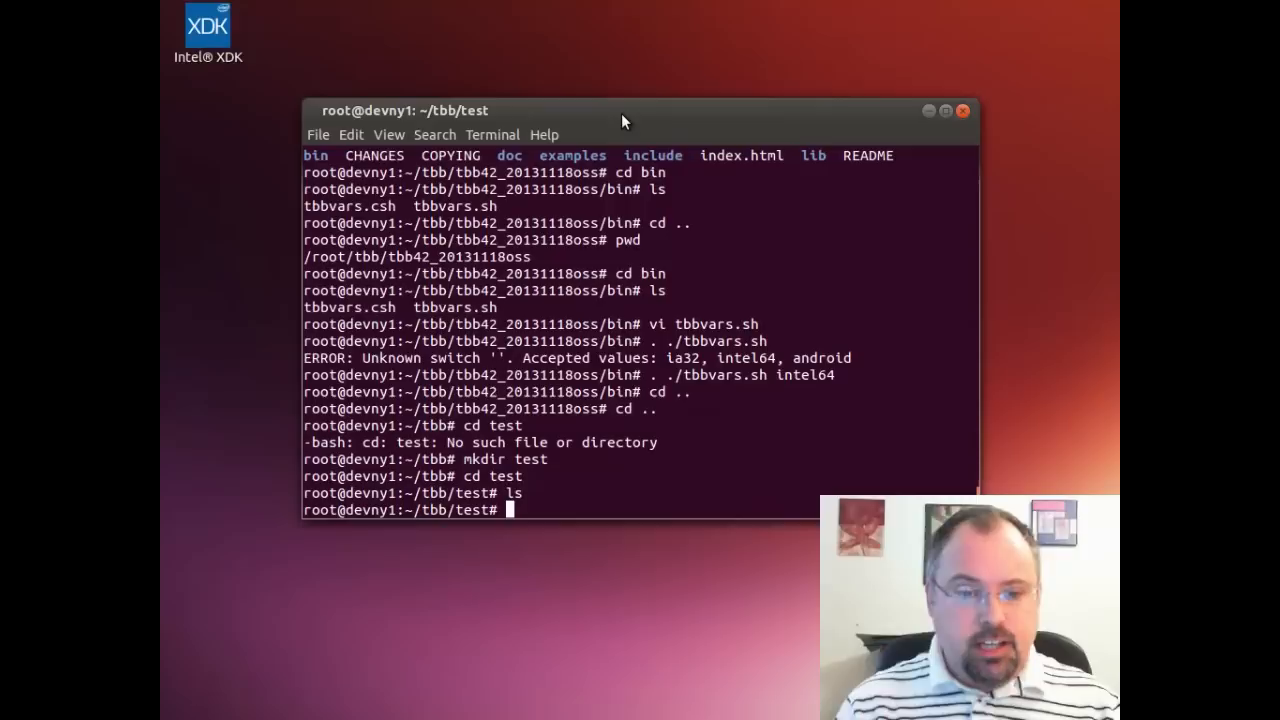
Write test.cpp in vi, a parallel_for program filling three float arrays, and save it with :wq
type("vi")
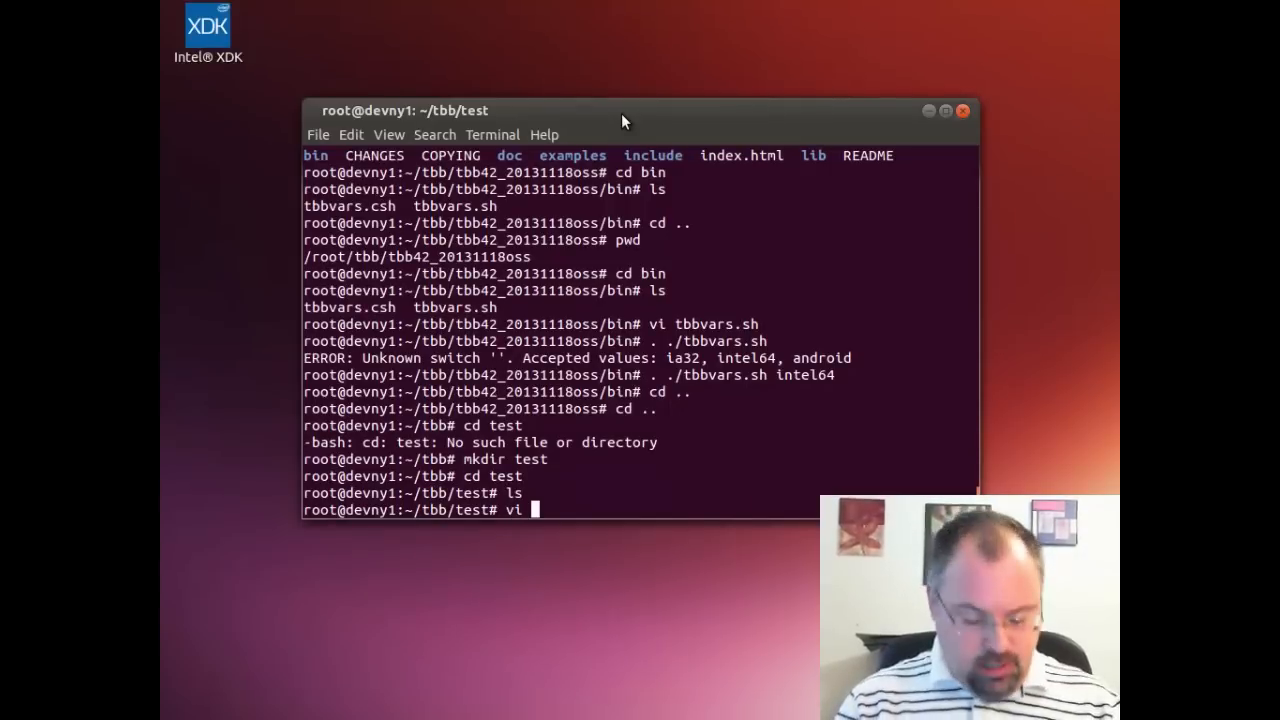
type("test.cpp")
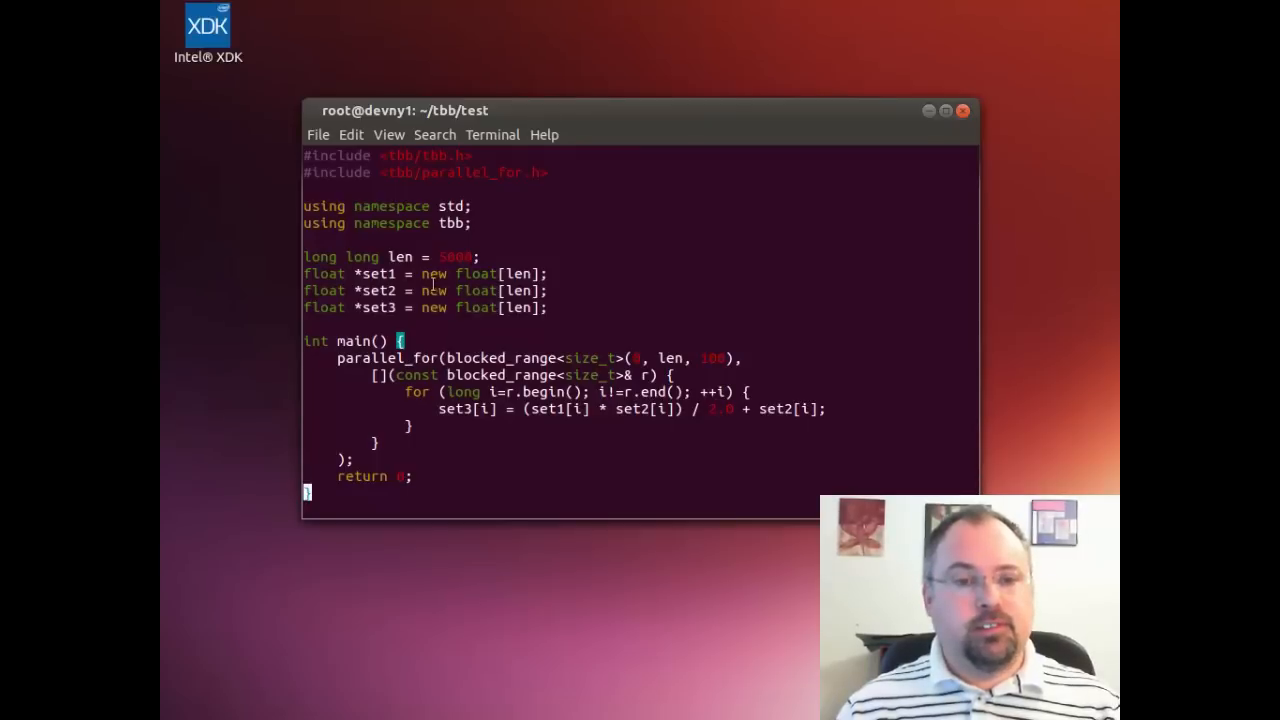
type(":")
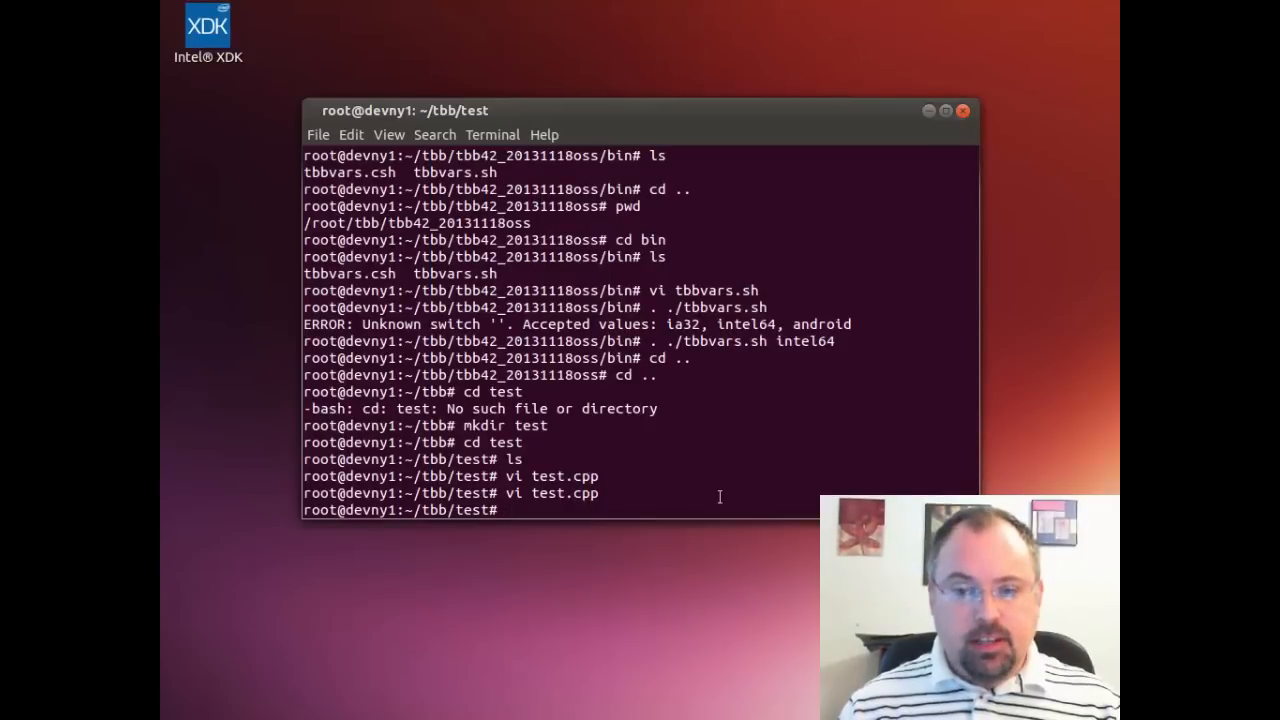
Compile test.cpp with g++ -std=c++11 and -ltbb into a.out
type("g++ -")
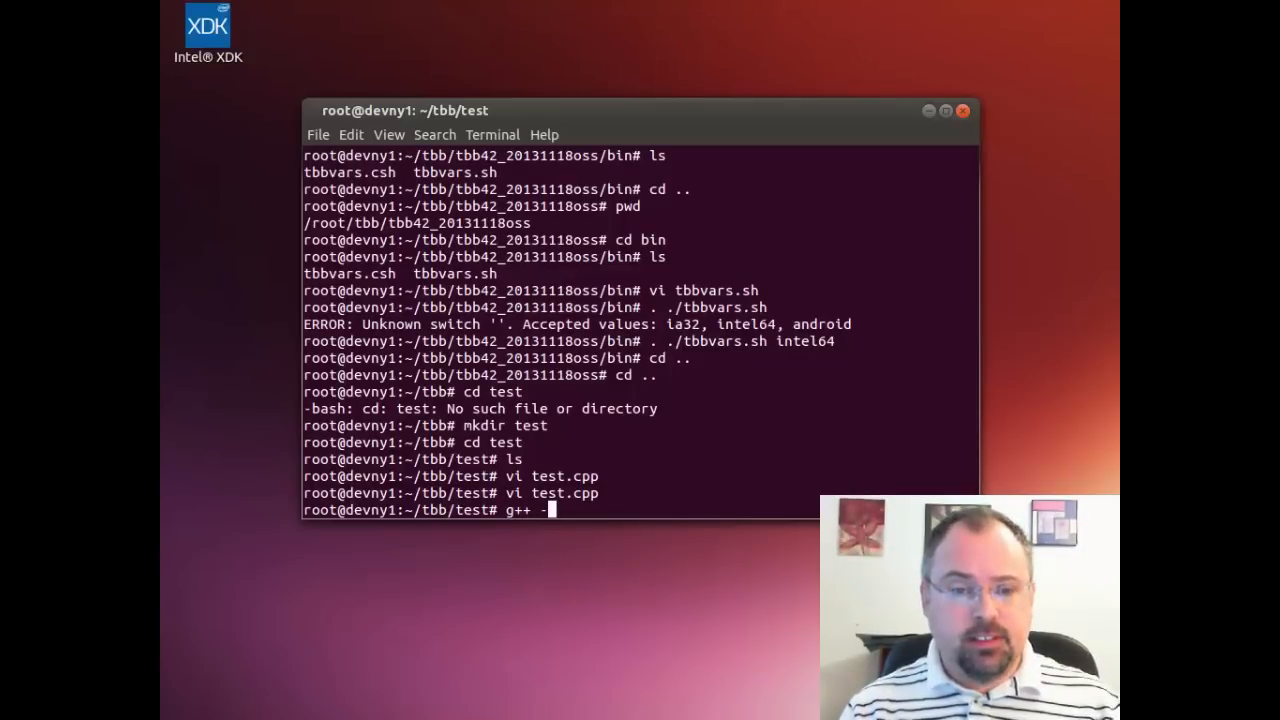
type("std")
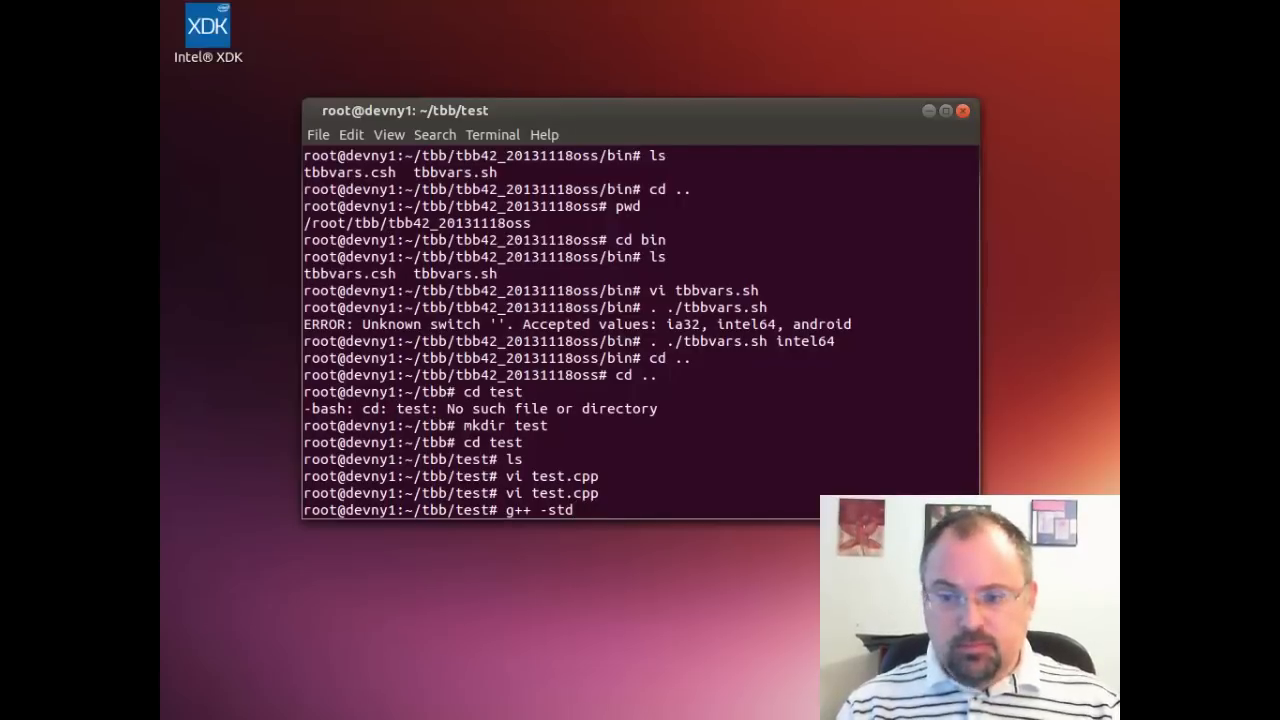
type("=c++121")
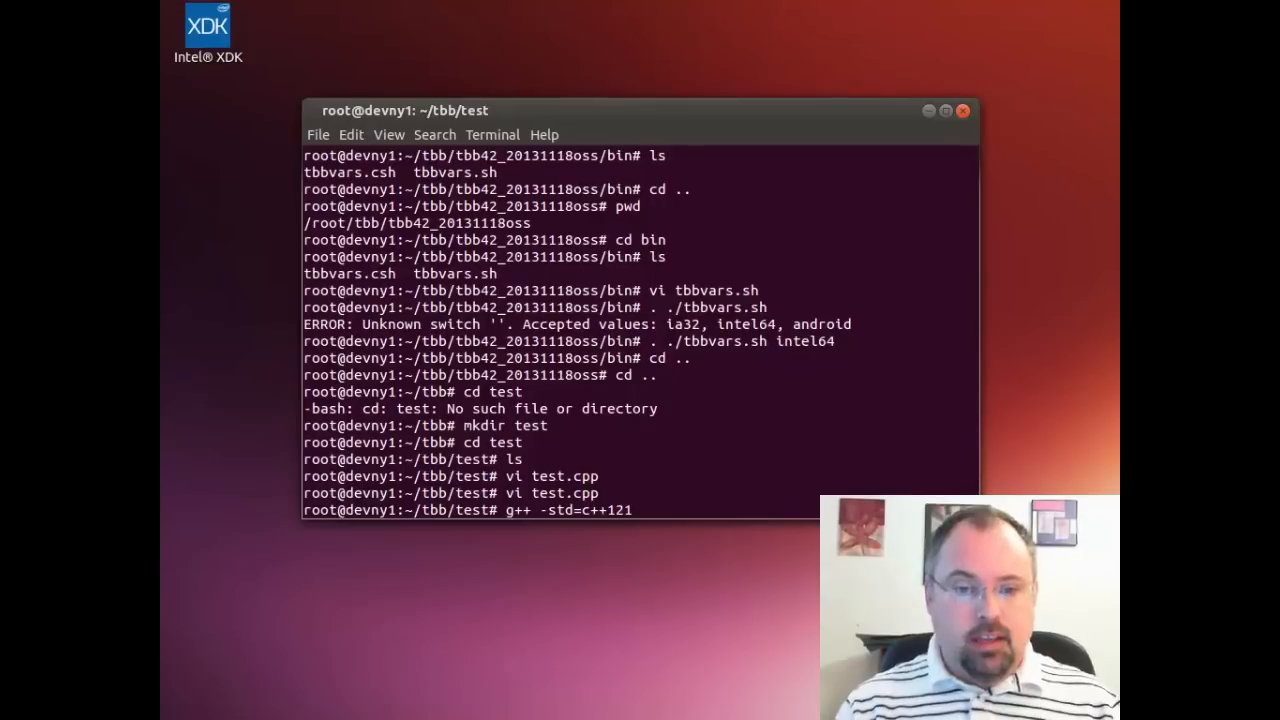
type("test.cpp -ltbb")
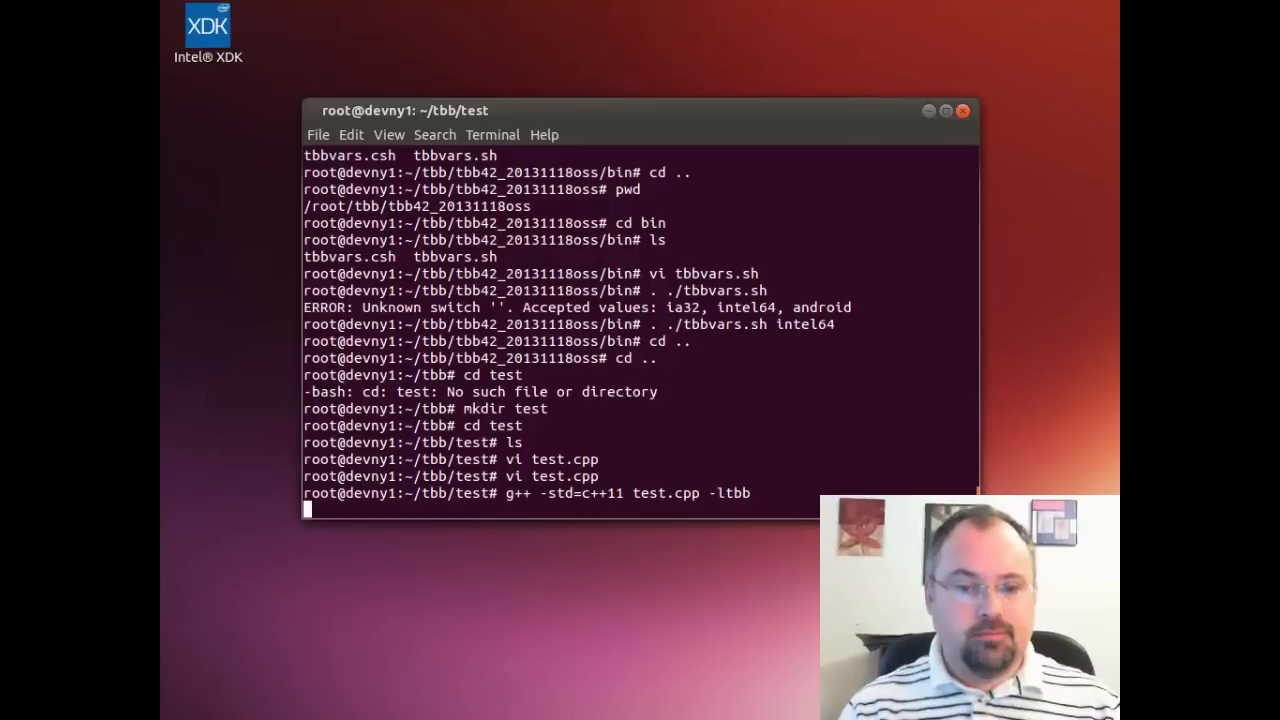
key("Return")
type("./")
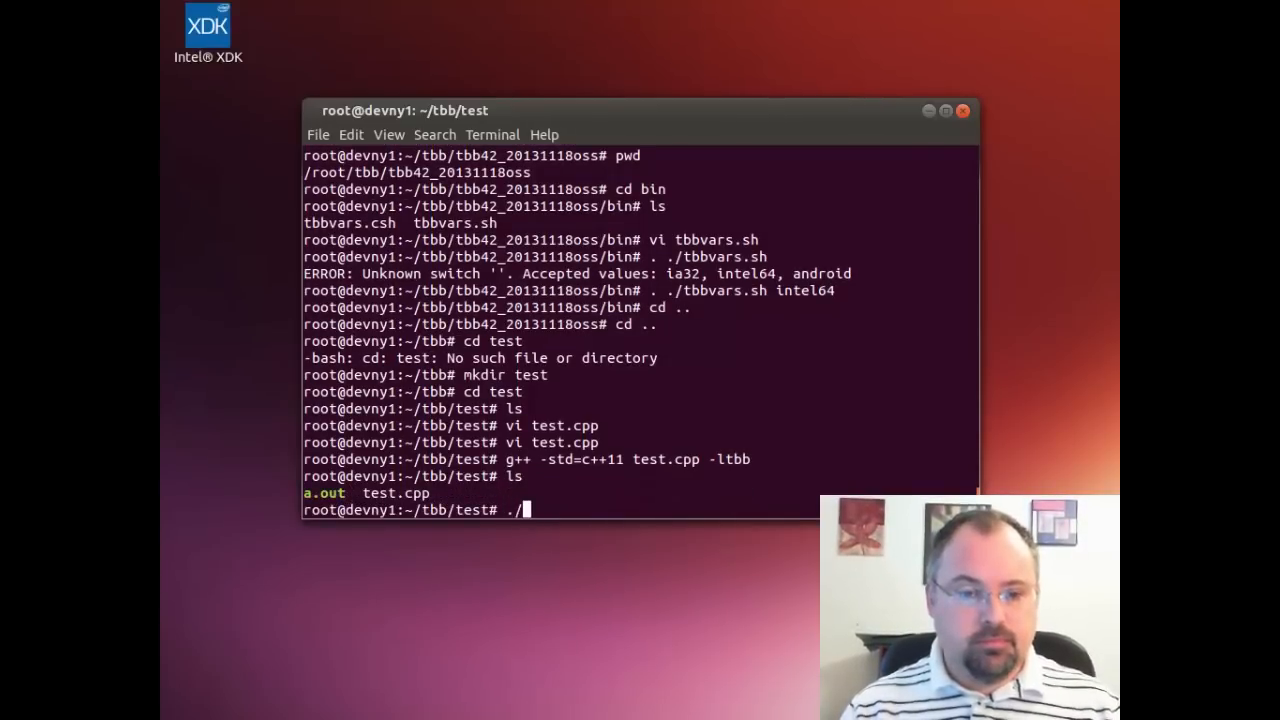
Run ./a.out, which finishes printing no output
type("a.out")
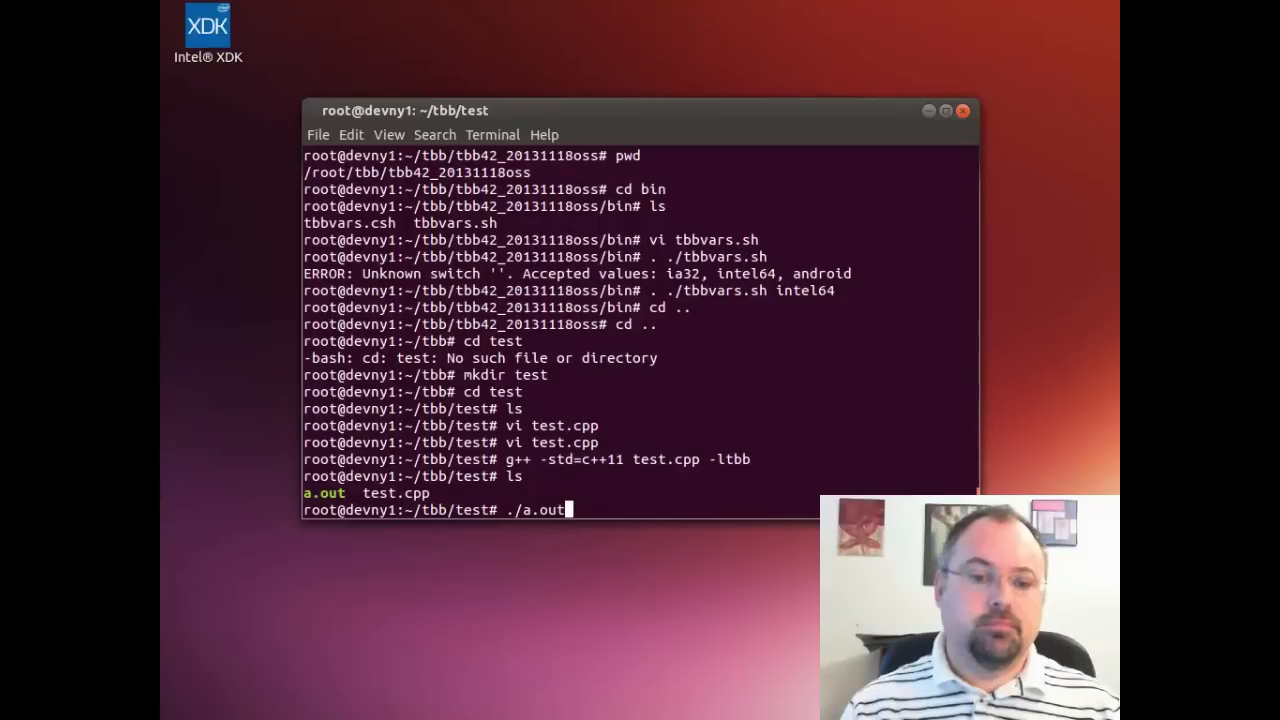
key("Return")
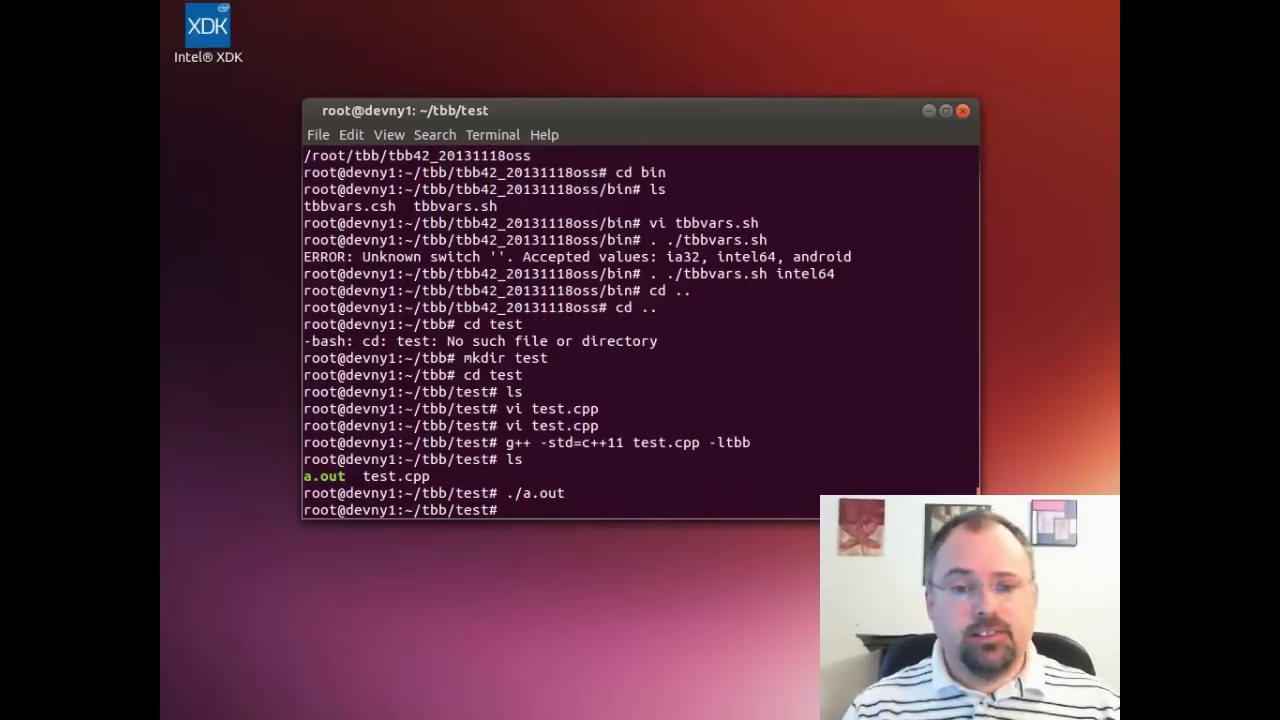